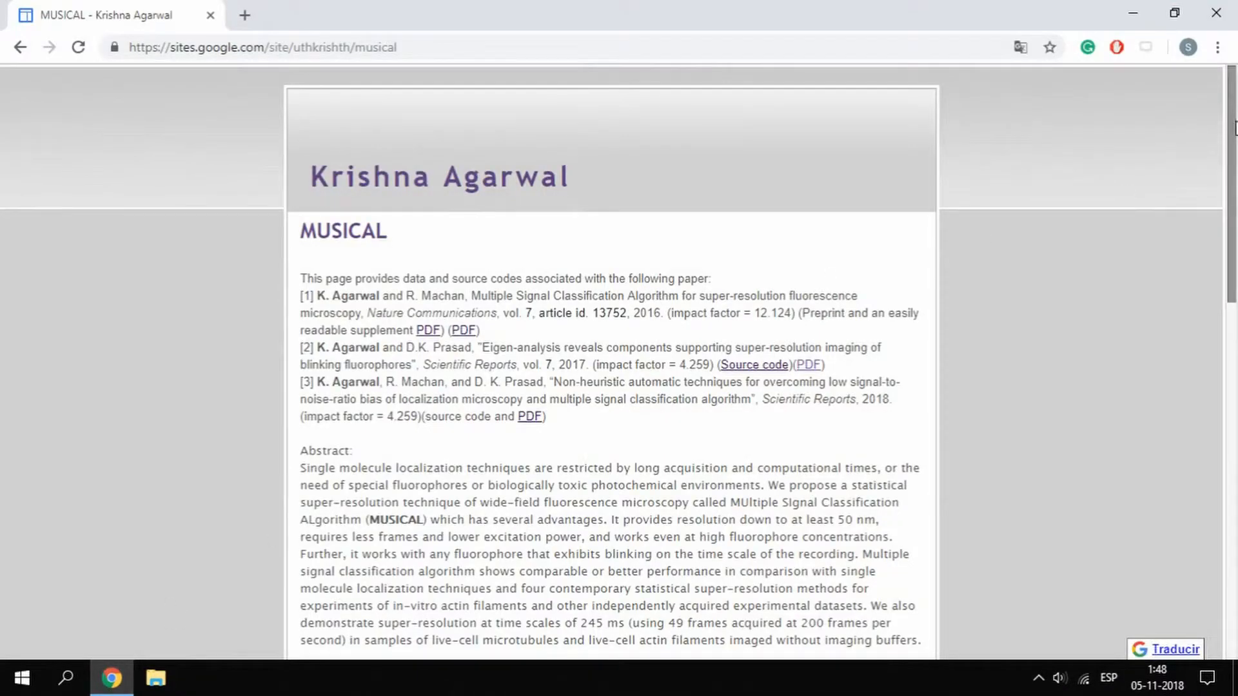
Scroll the MUSICAL page down to the 'Source Code of MUSICAL' section with the ImageJ plugin link
scroll("down", 3)
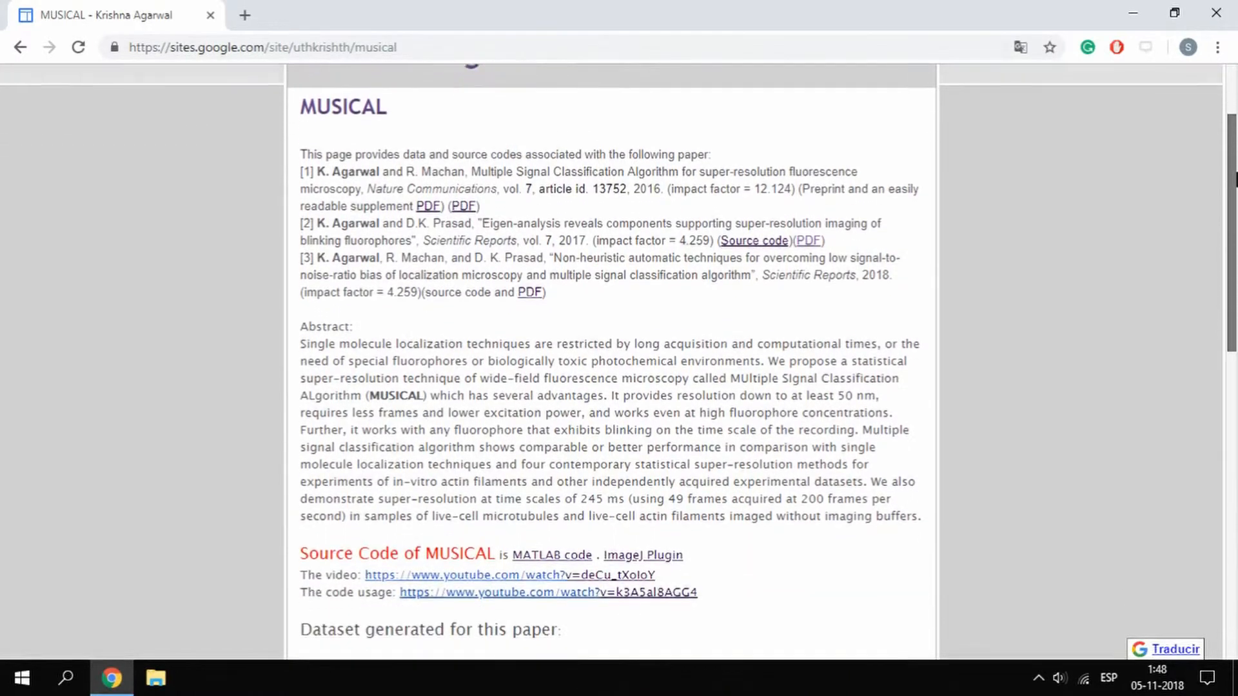
scroll("down", 3)
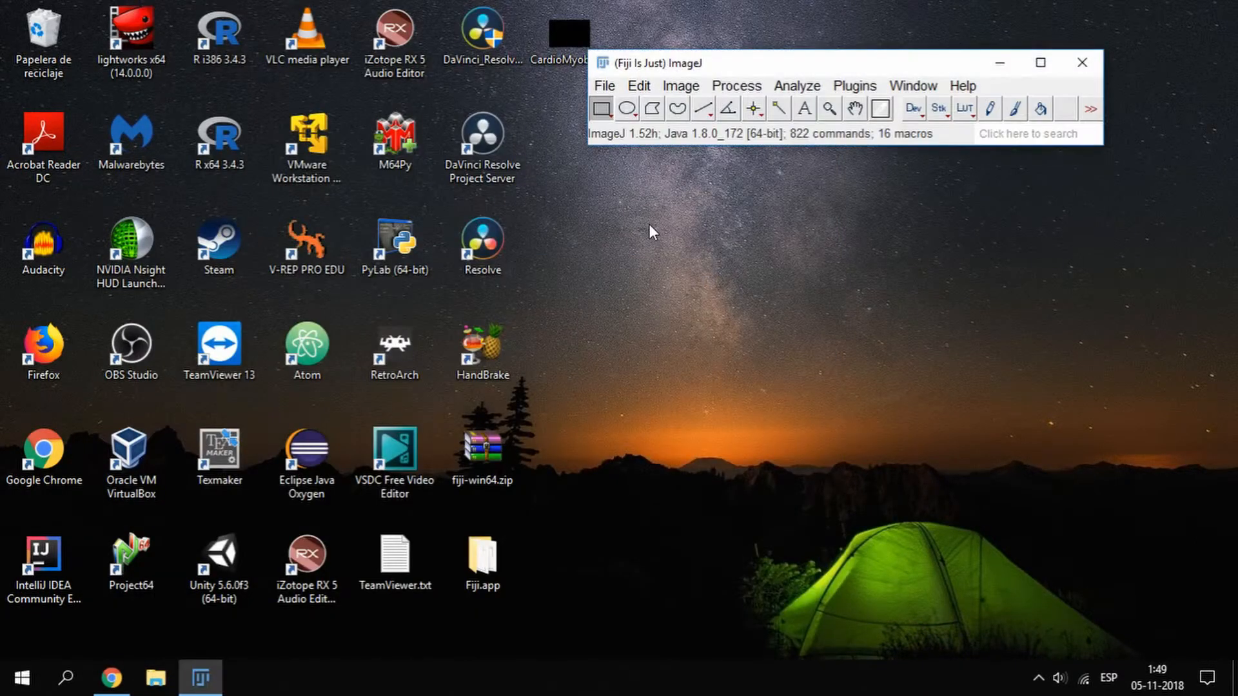
Run Help > Update... so the ImageJ Updater reports ImageJ is up to date
left_click(961, 85)
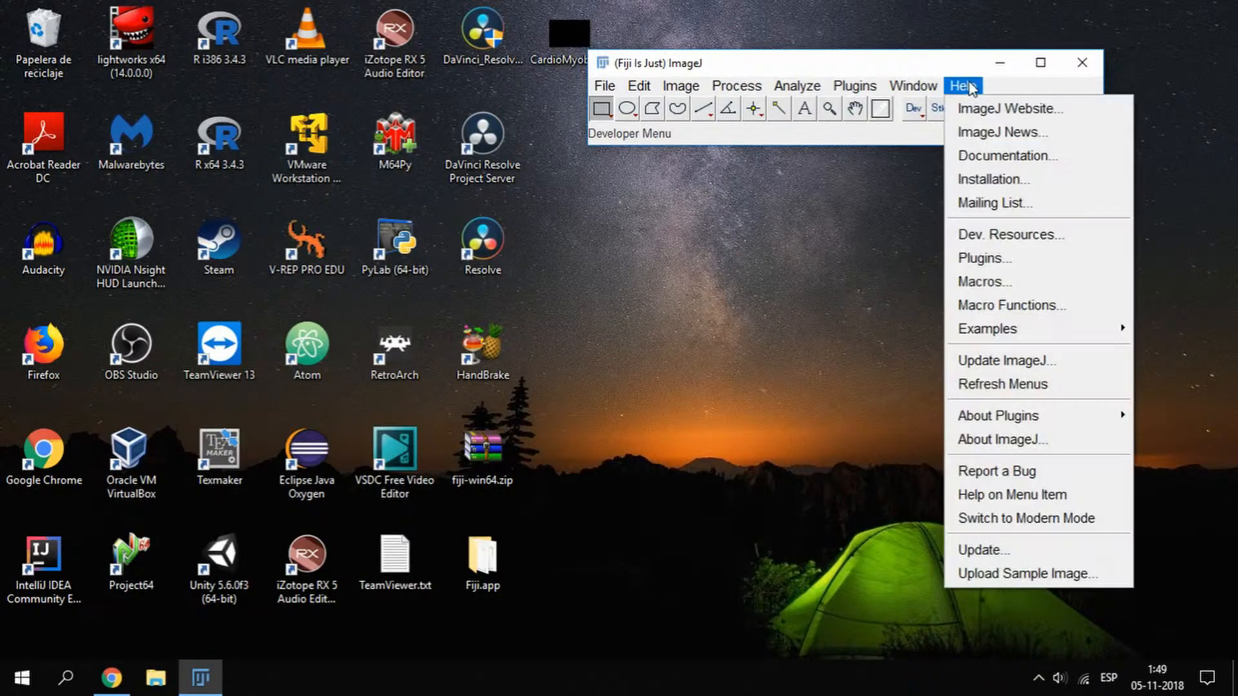
mouse_move(981, 551)
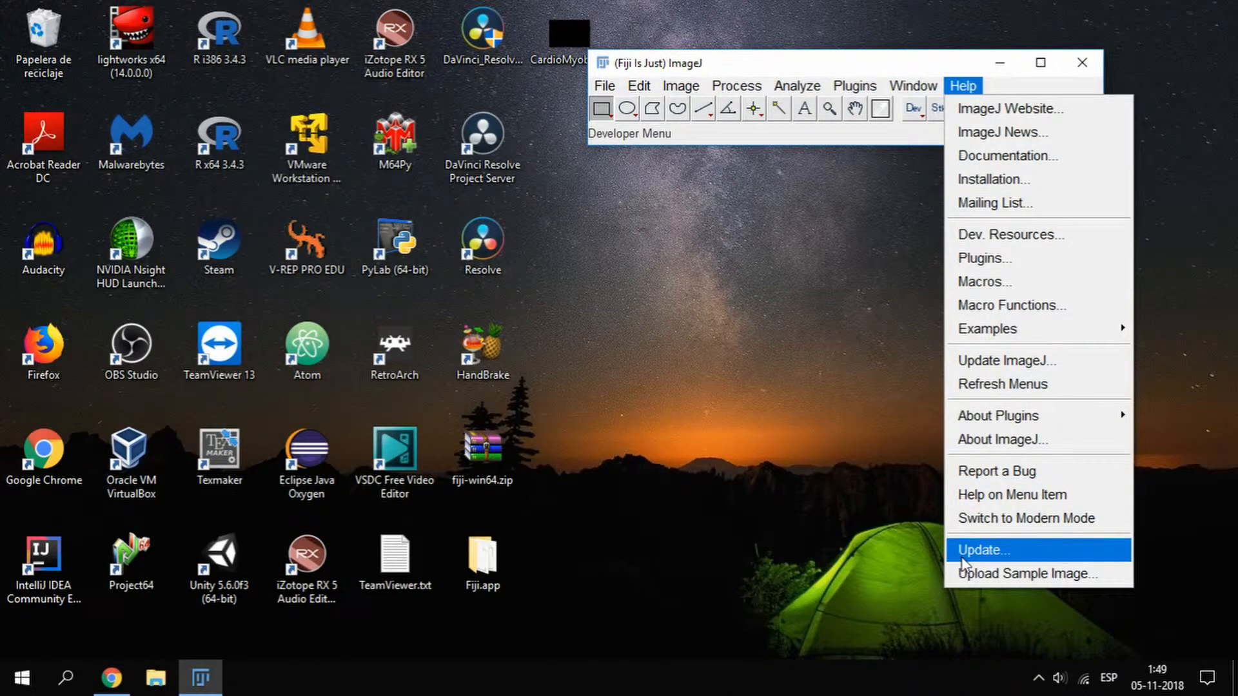
left_click(980, 551)
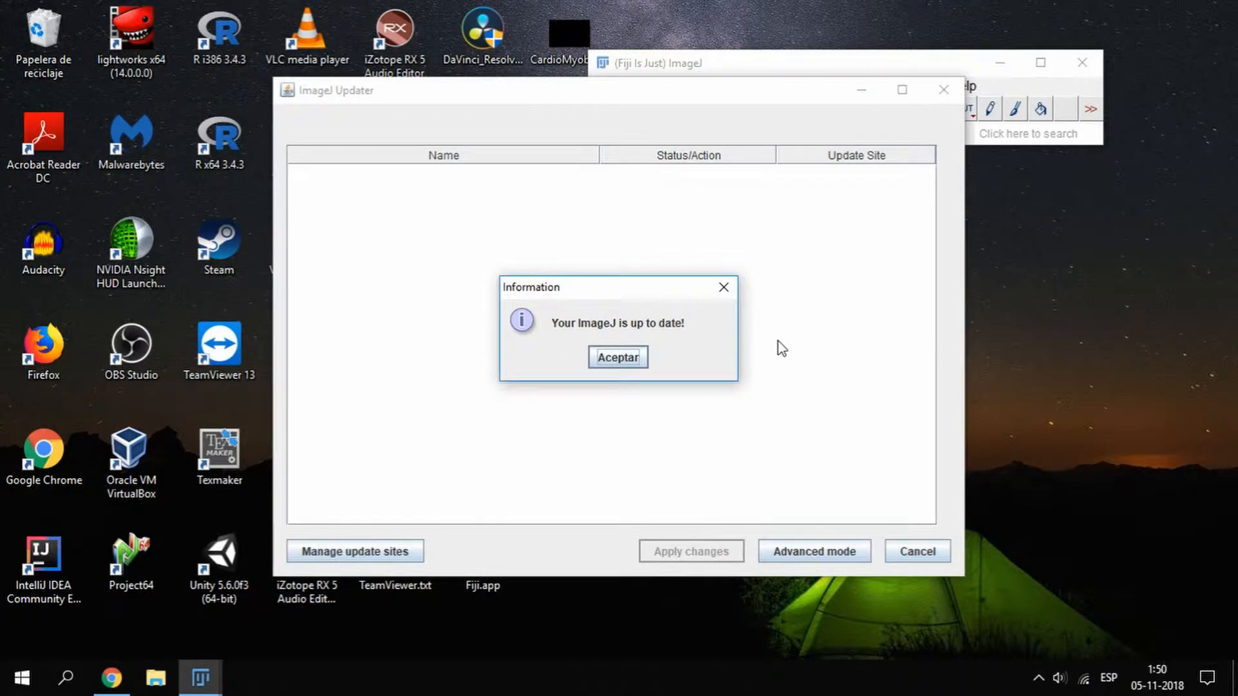
Add an update site named JMusical with its http URL in Manage update sites and close the list
left_click(618, 358)
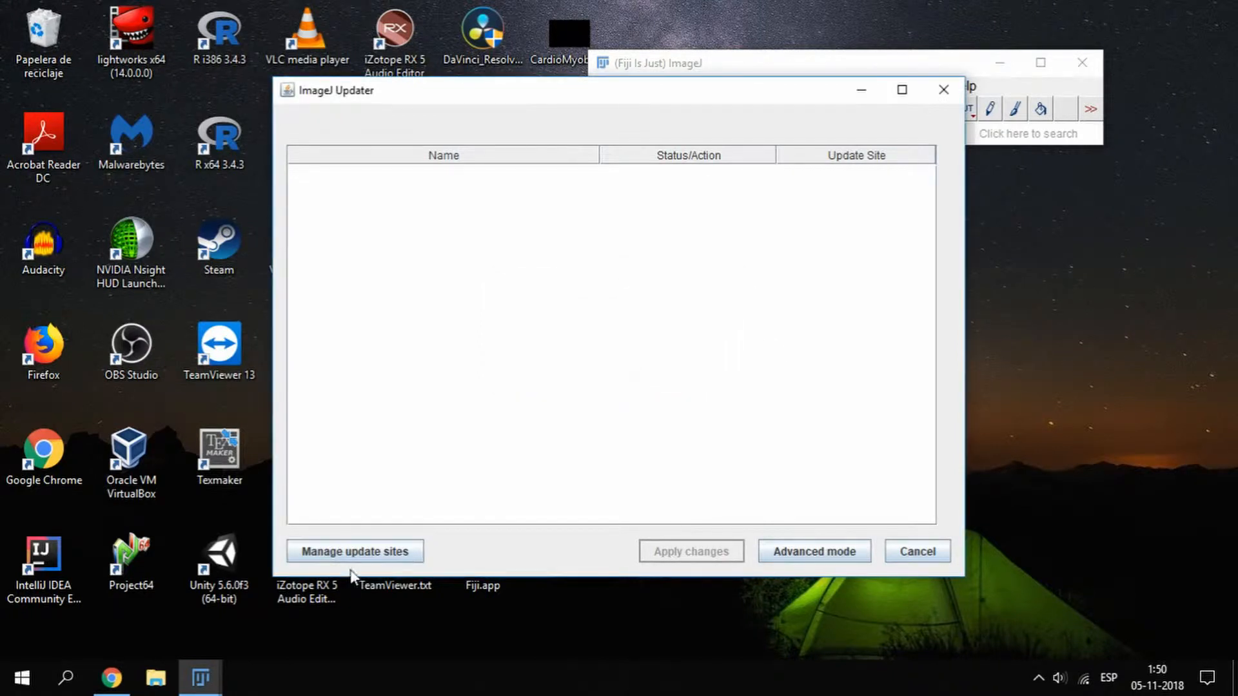
left_click(353, 550)
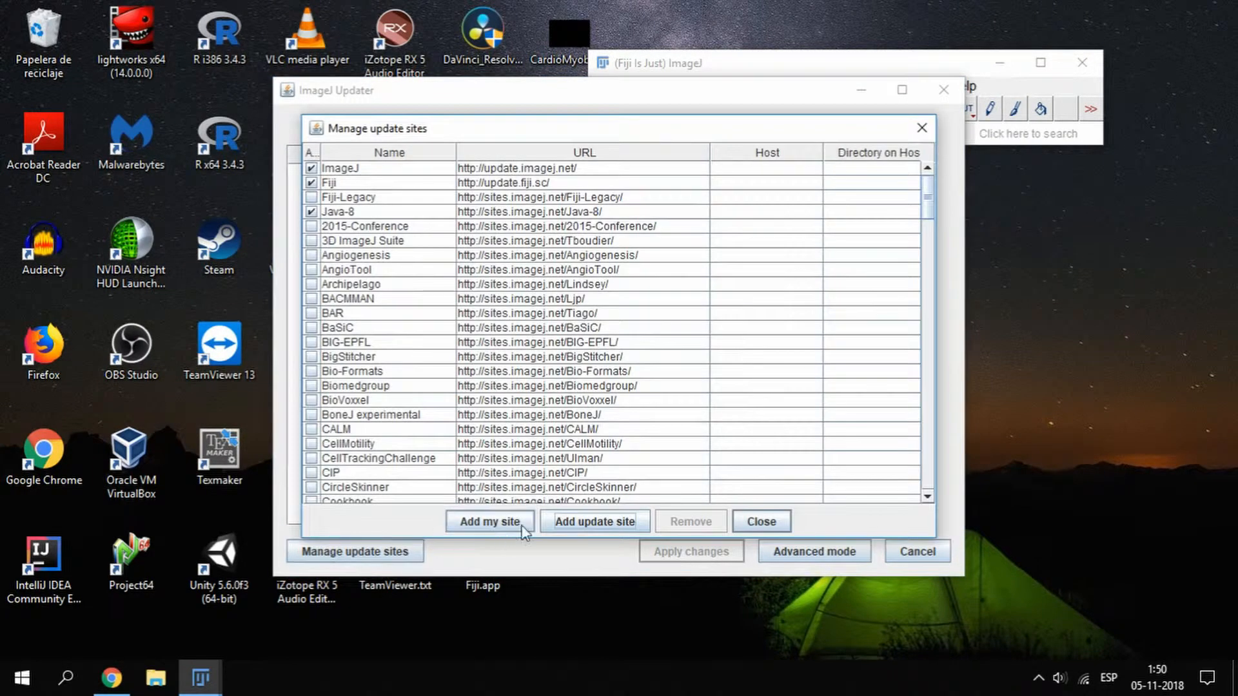
left_click(594, 520)
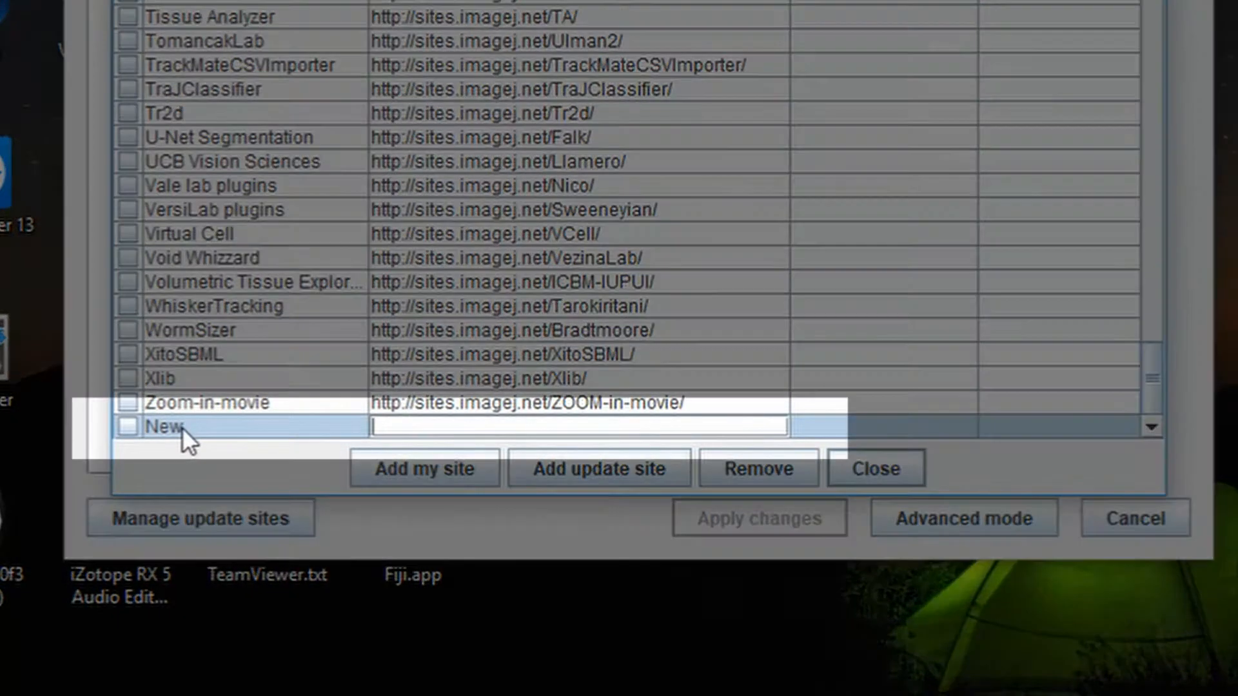
left_click(166, 428)
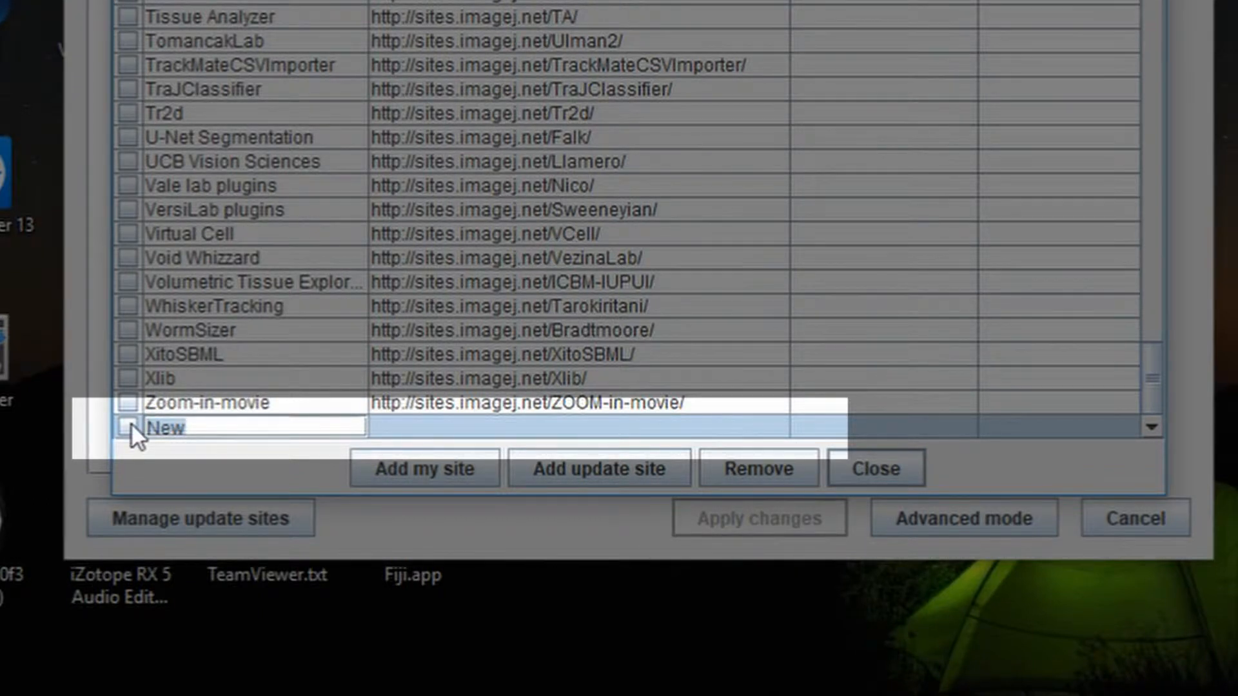
type("JMusical")
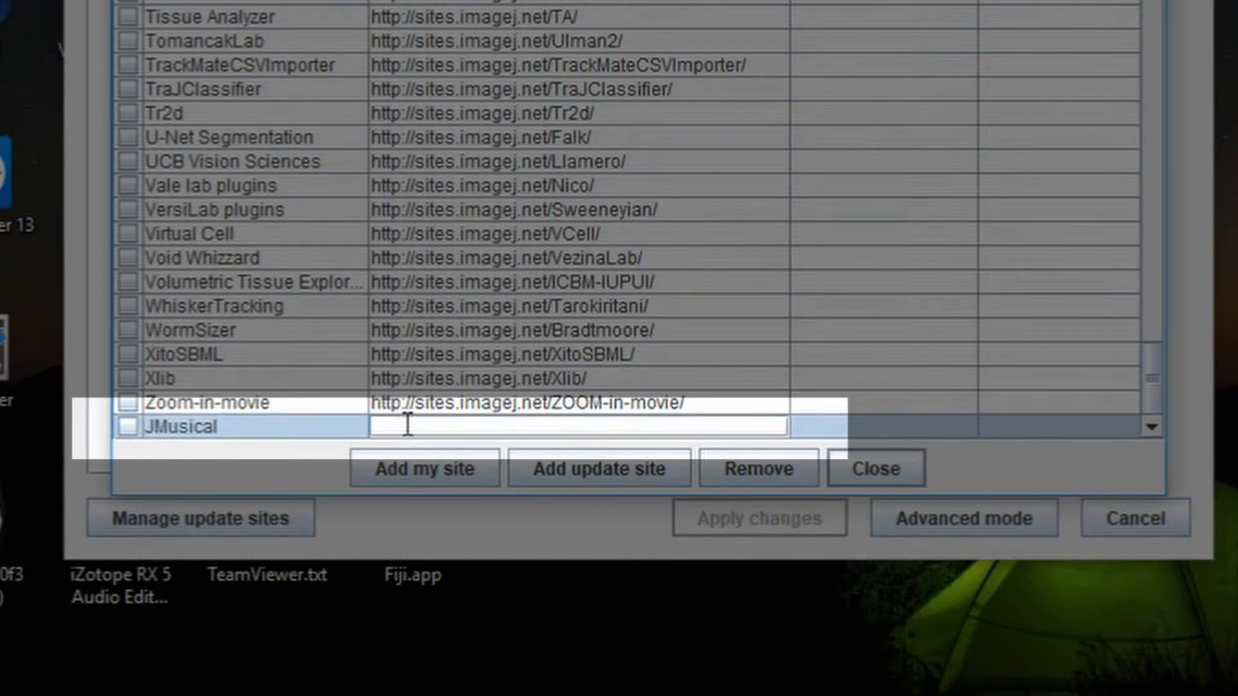
type("http://sites.imagej.net/Sebsacuna")
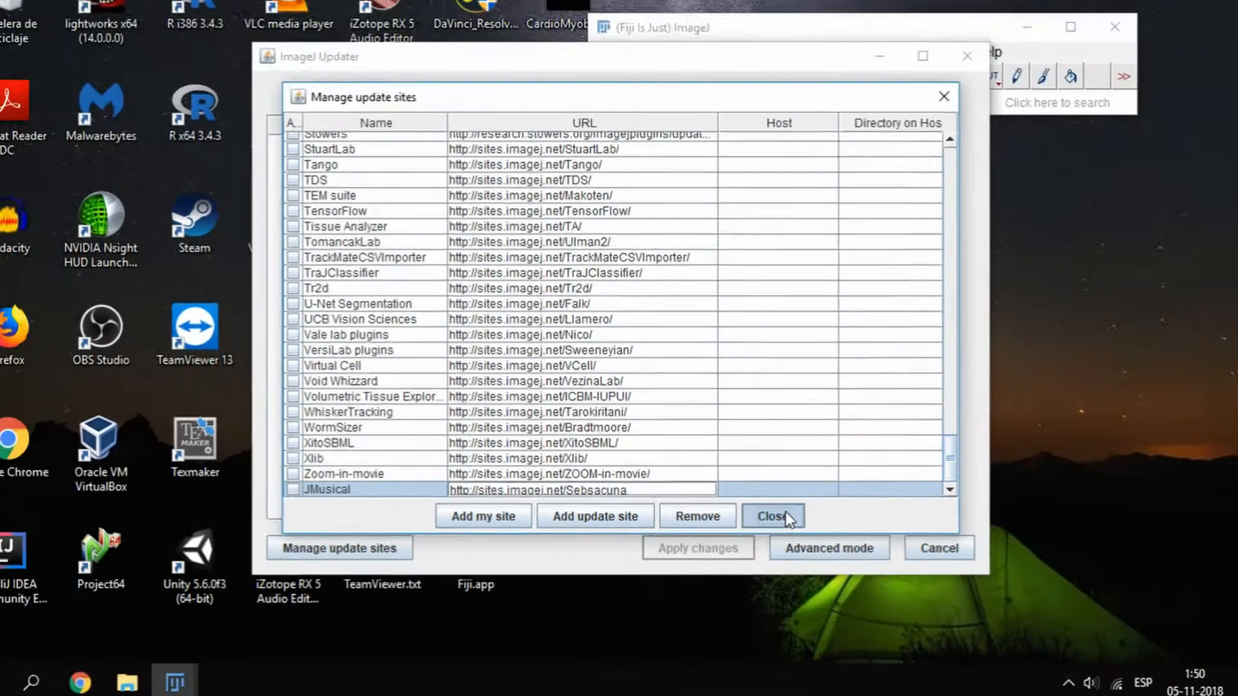
left_click(772, 516)
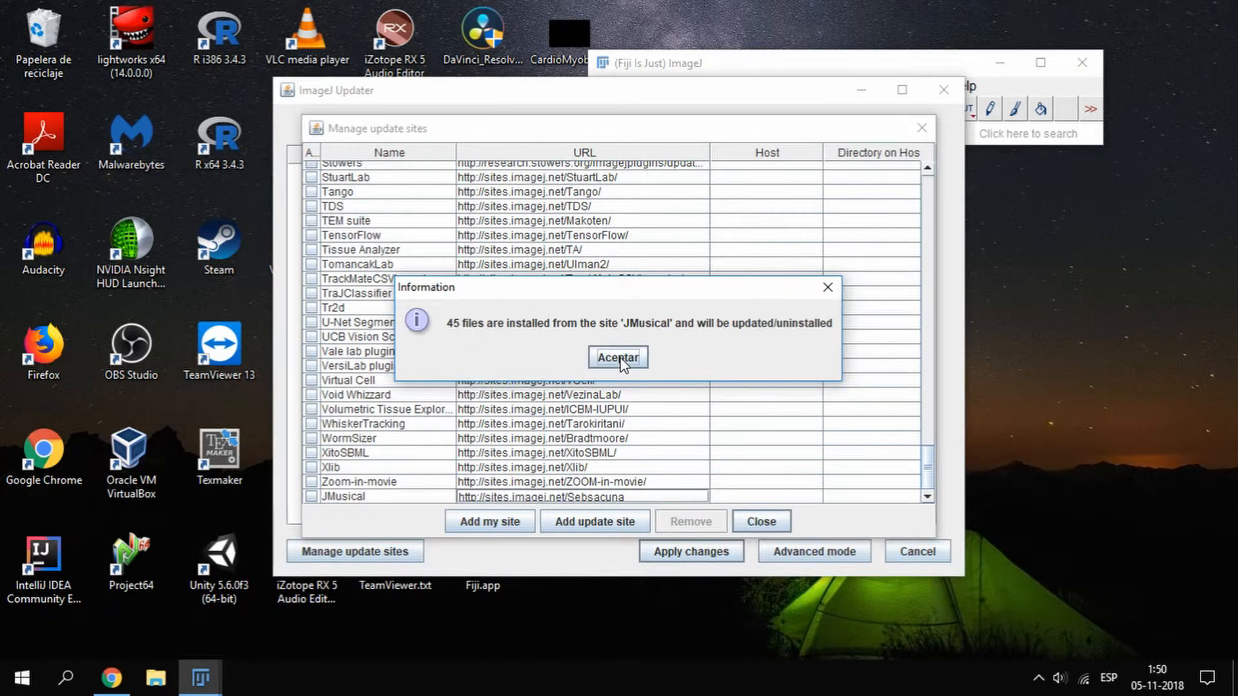
Accept the 45 JMusical files, apply the changes and acknowledge the 'Updated successfully' message
left_click(617, 357)
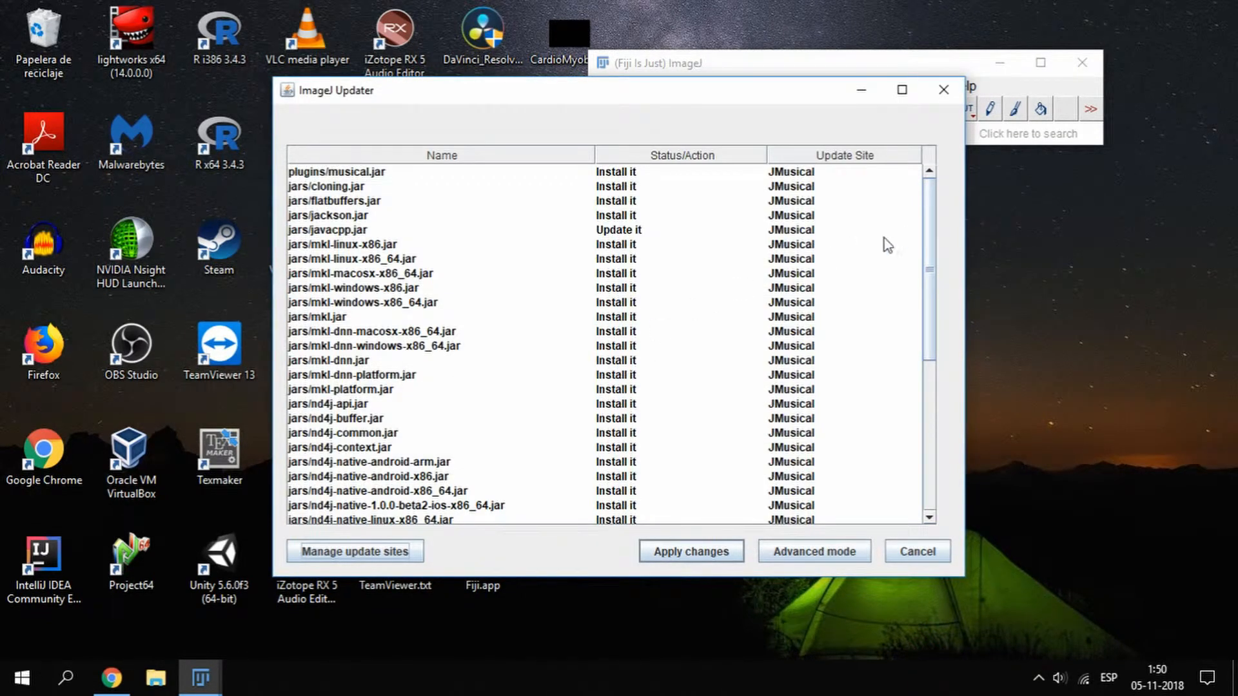
scroll("down", 3)
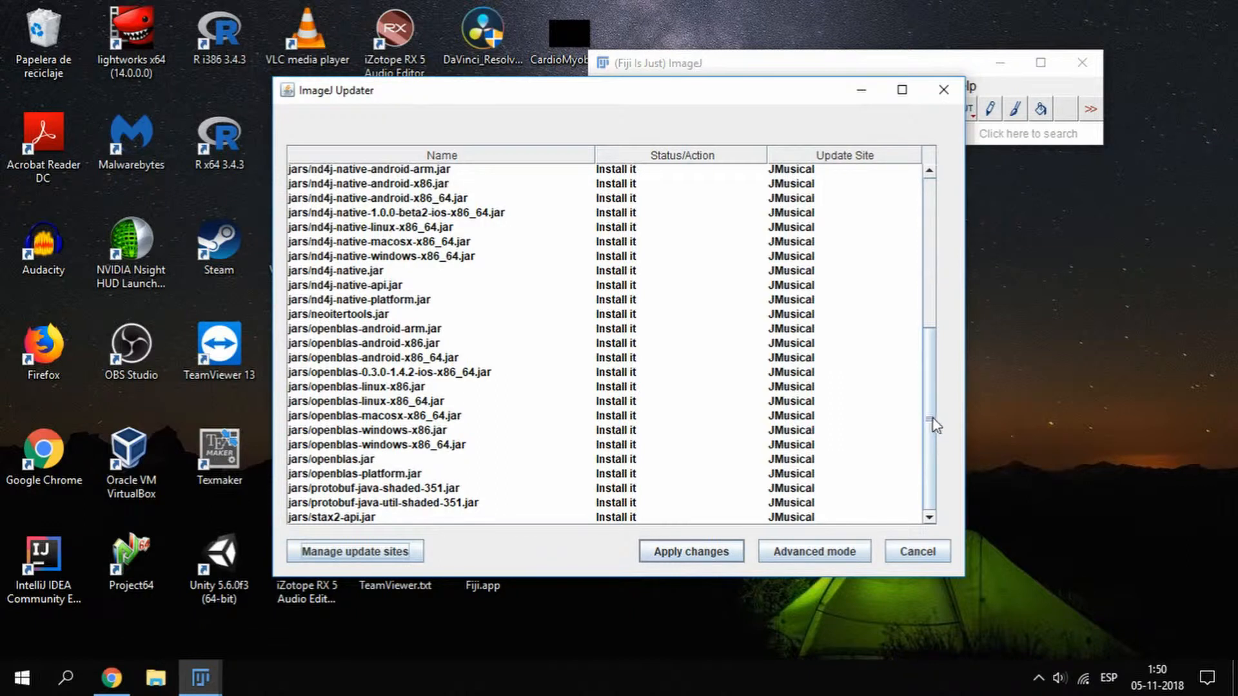
mouse_move(681, 543)
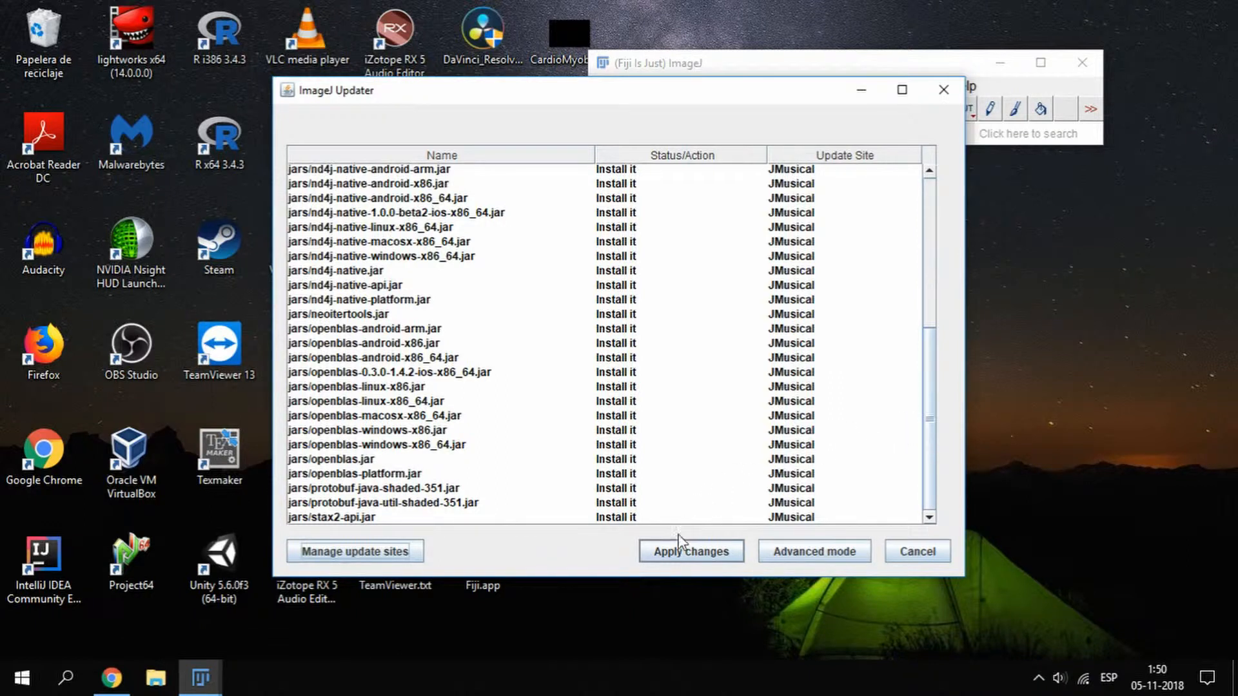
left_click(689, 551)
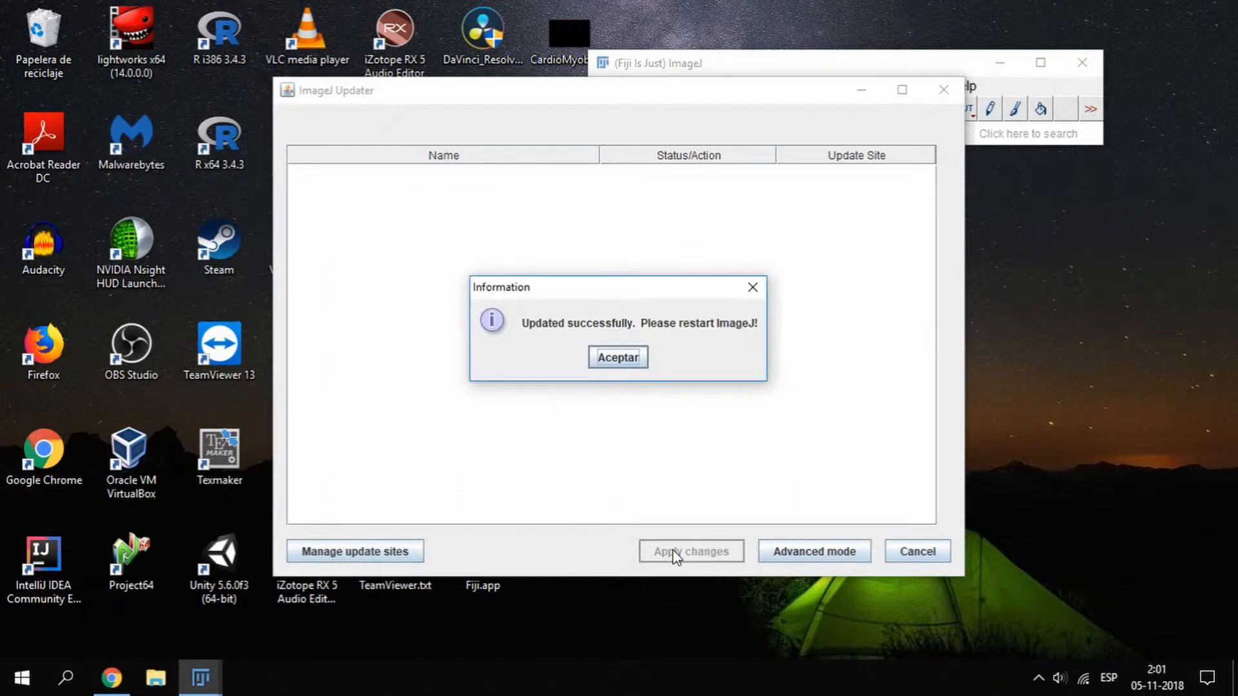
left_click(616, 357)
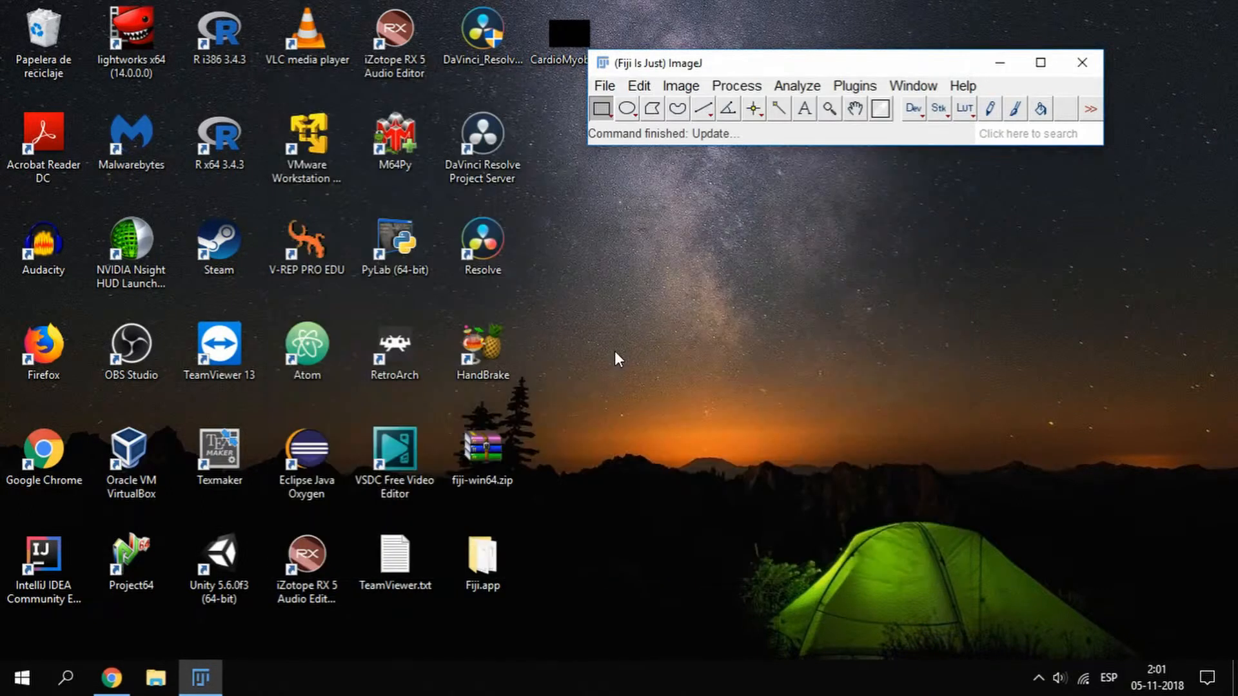
Close Fiji and relaunch it via ImageJ-win64.exe inside the Fiji.app folder
left_click(1081, 62)
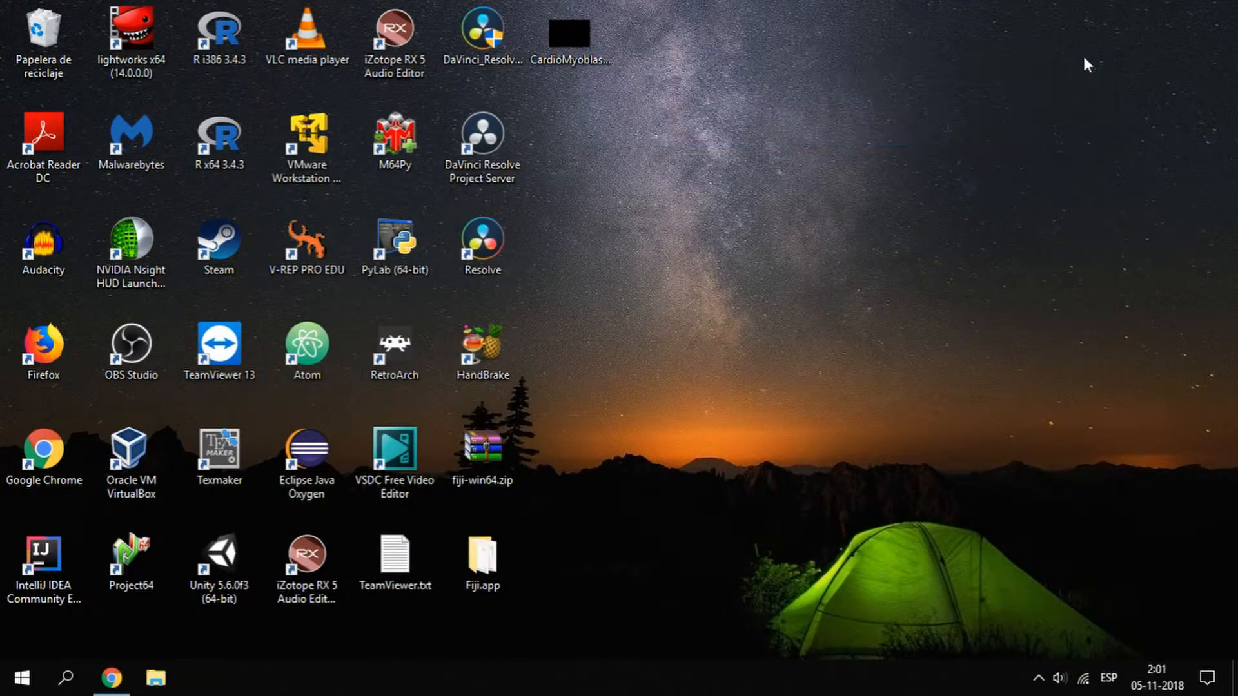
double_click(480, 553)
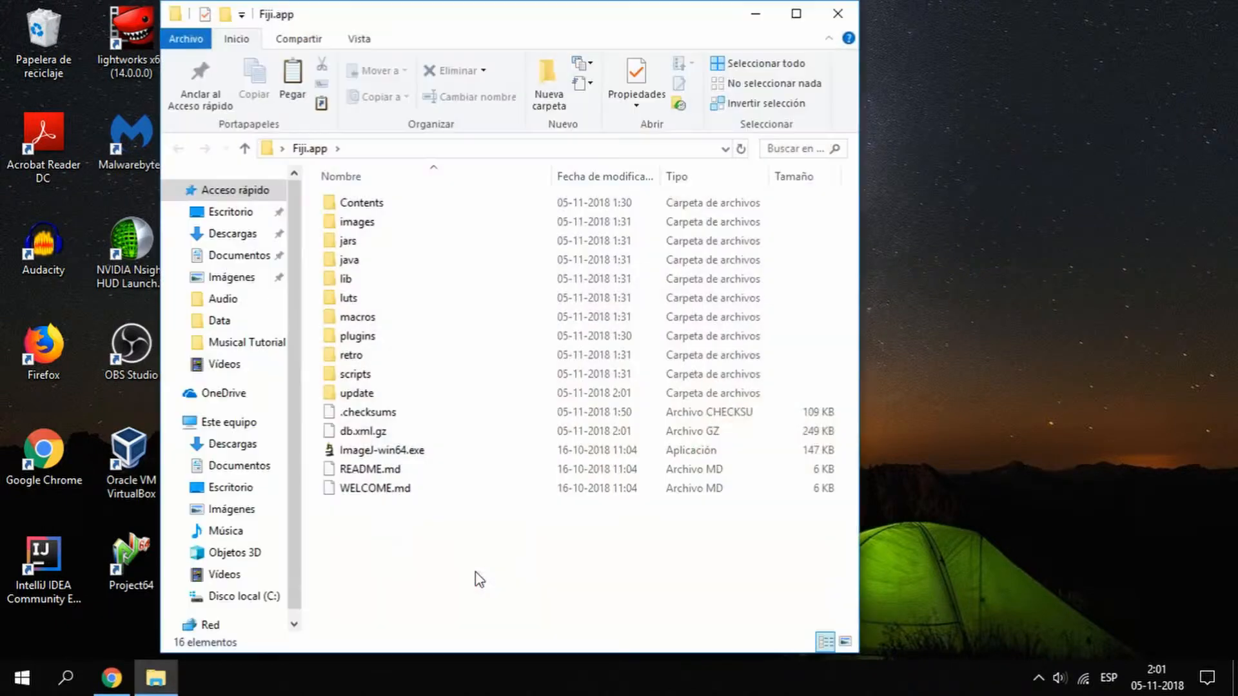
left_click(383, 450)
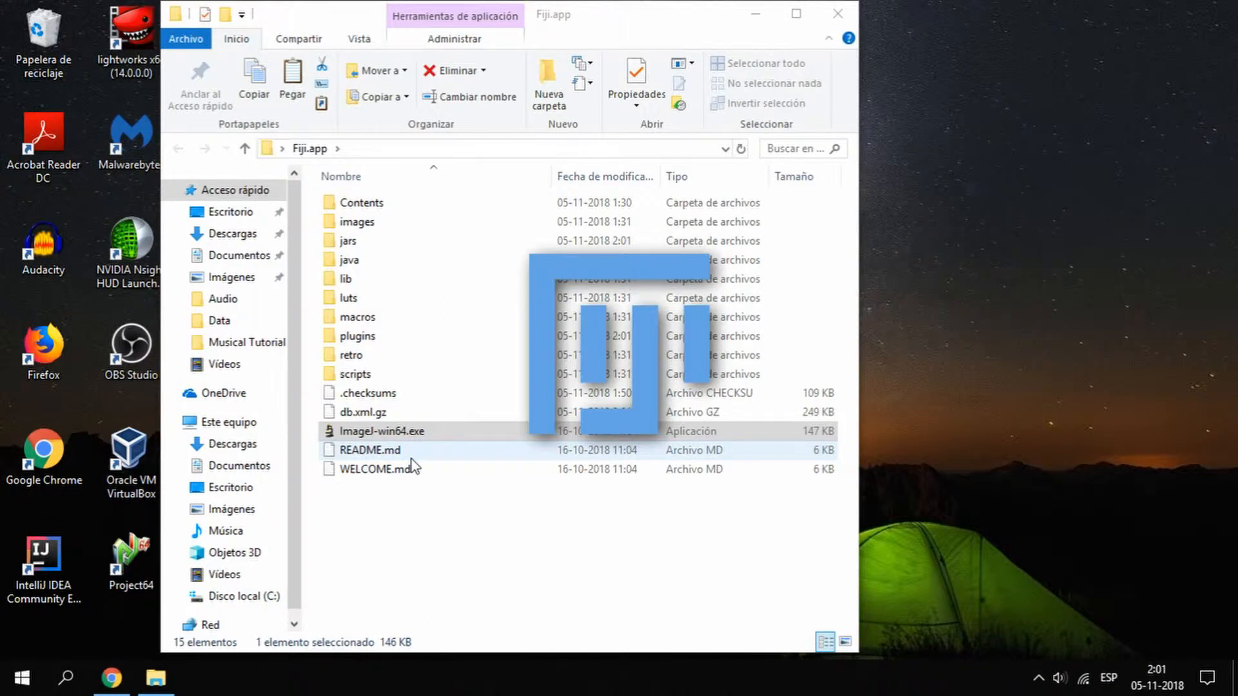
double_click(380, 430)
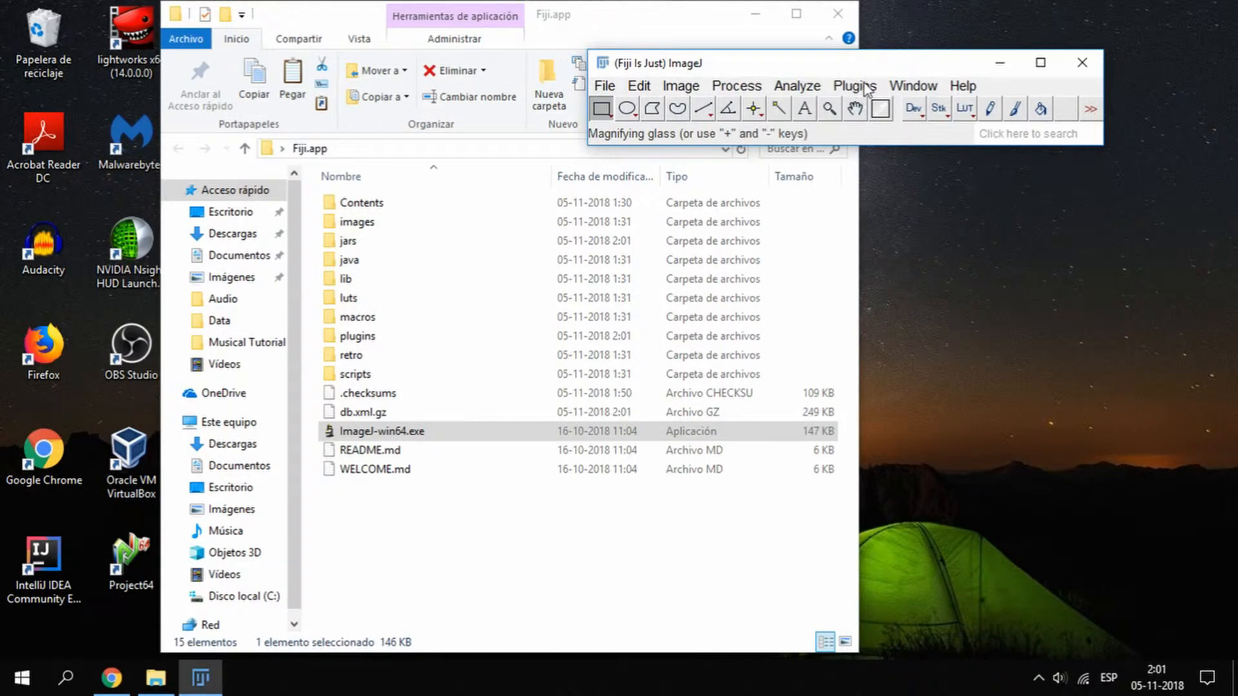
left_click(853, 85)
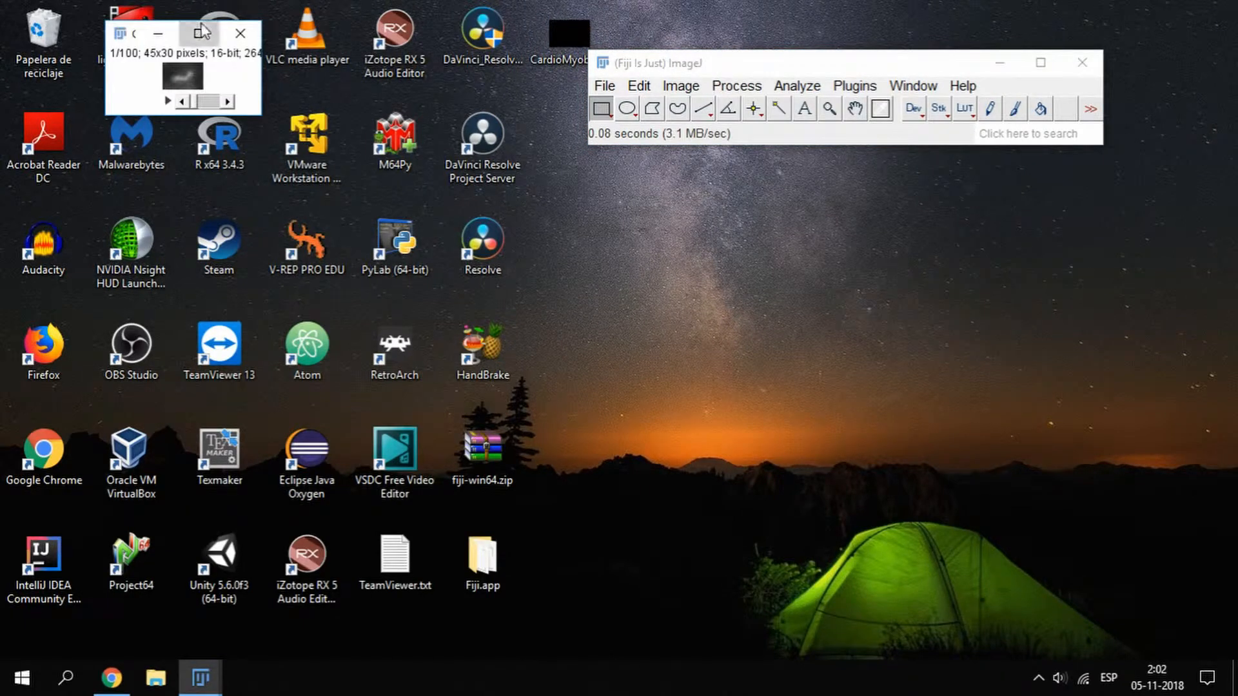
Enlarge the CardioMyoblast mitochondria 100-frame stack window
left_click(200, 33)
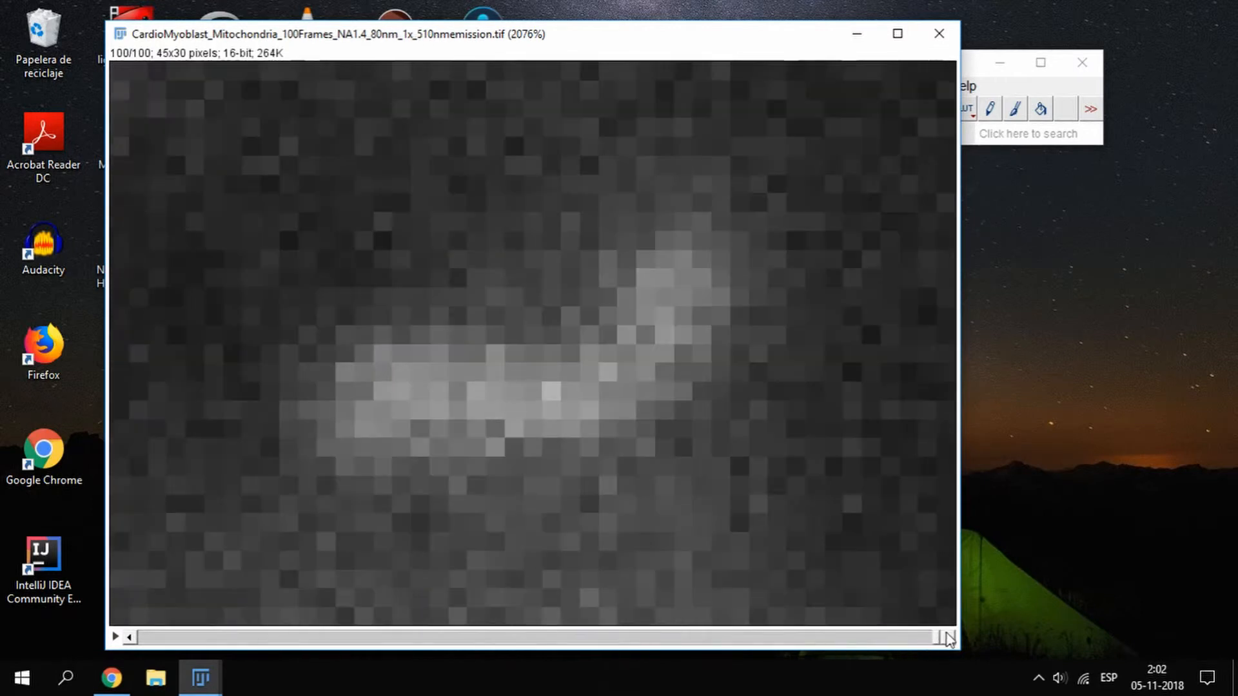
mouse_move(1060, 93)
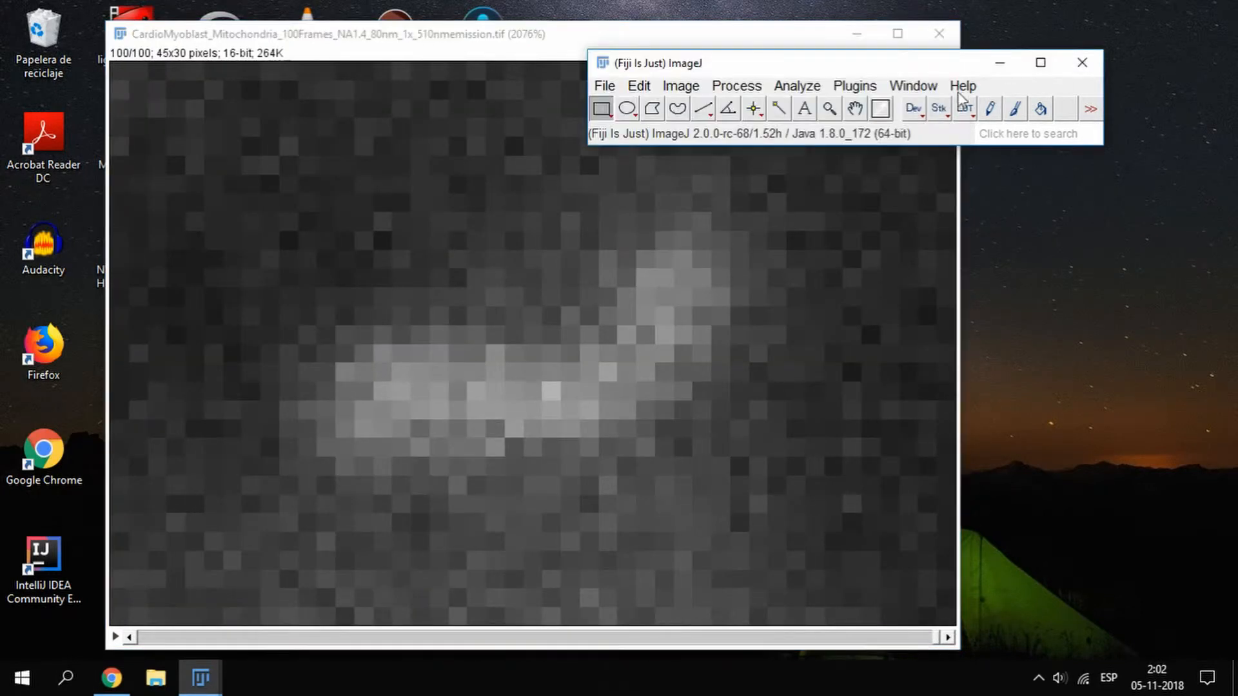
Launch Plugins > Musical > Musical UI to get the JMusical v0.92 dialog for the stack
left_click(854, 85)
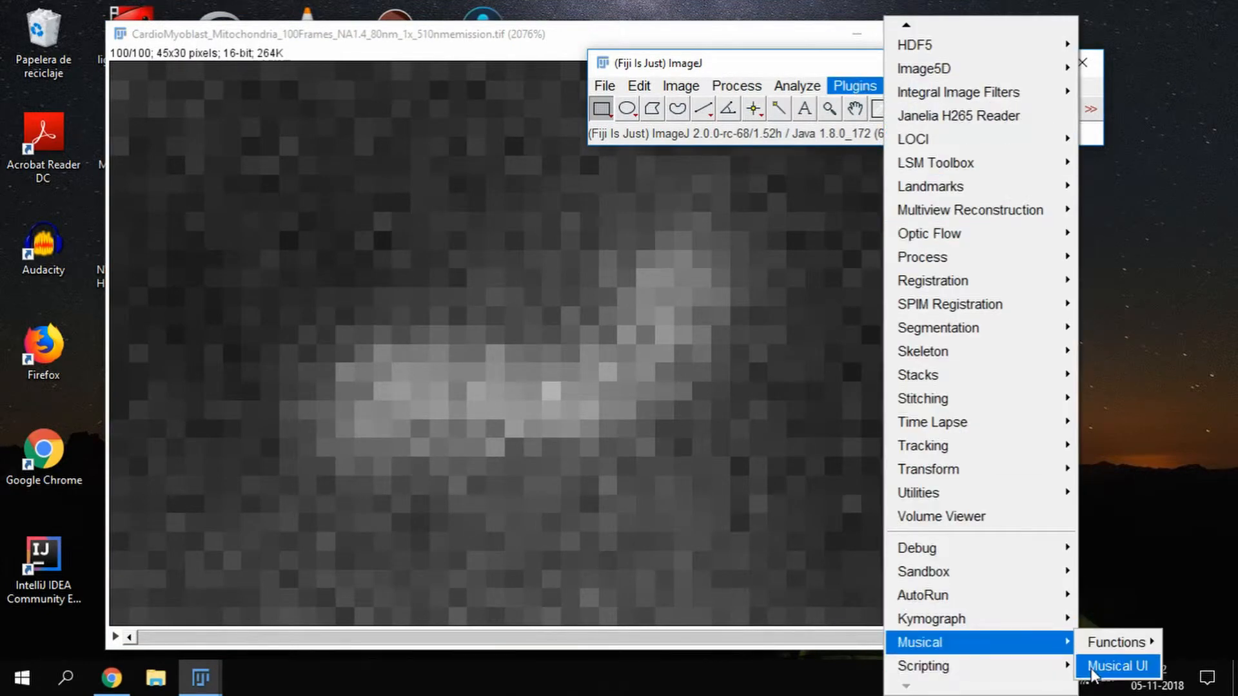
left_click(1117, 665)
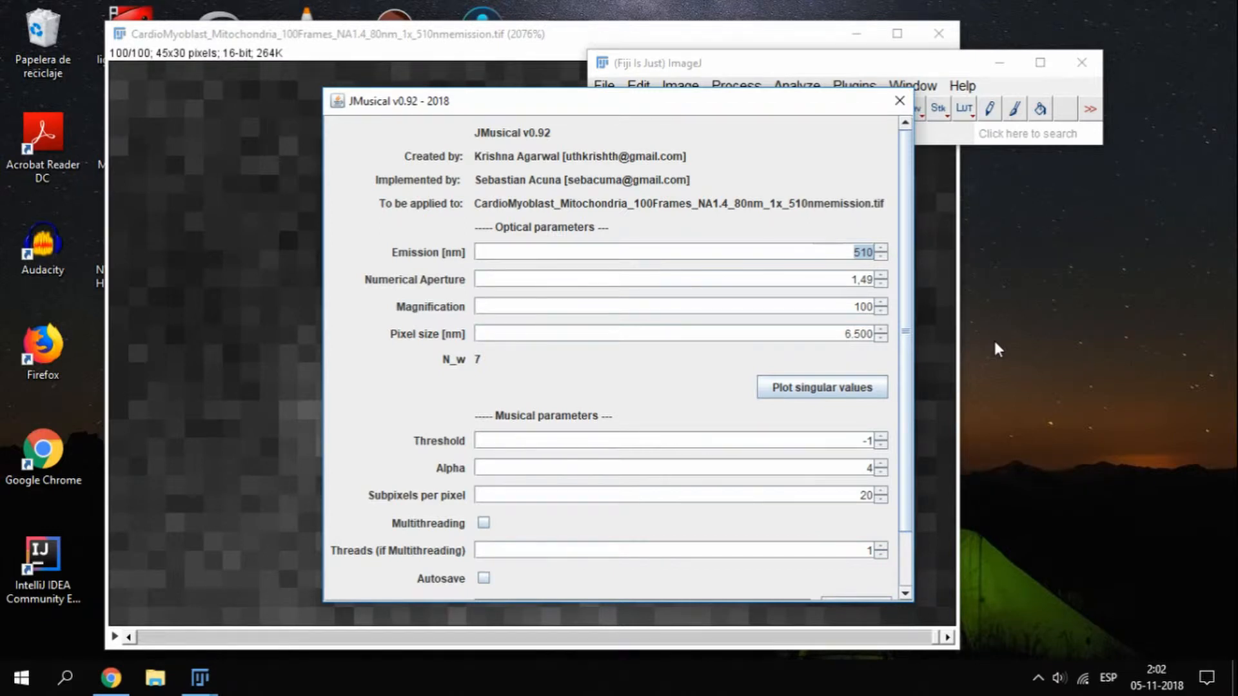
mouse_move(997, 340)
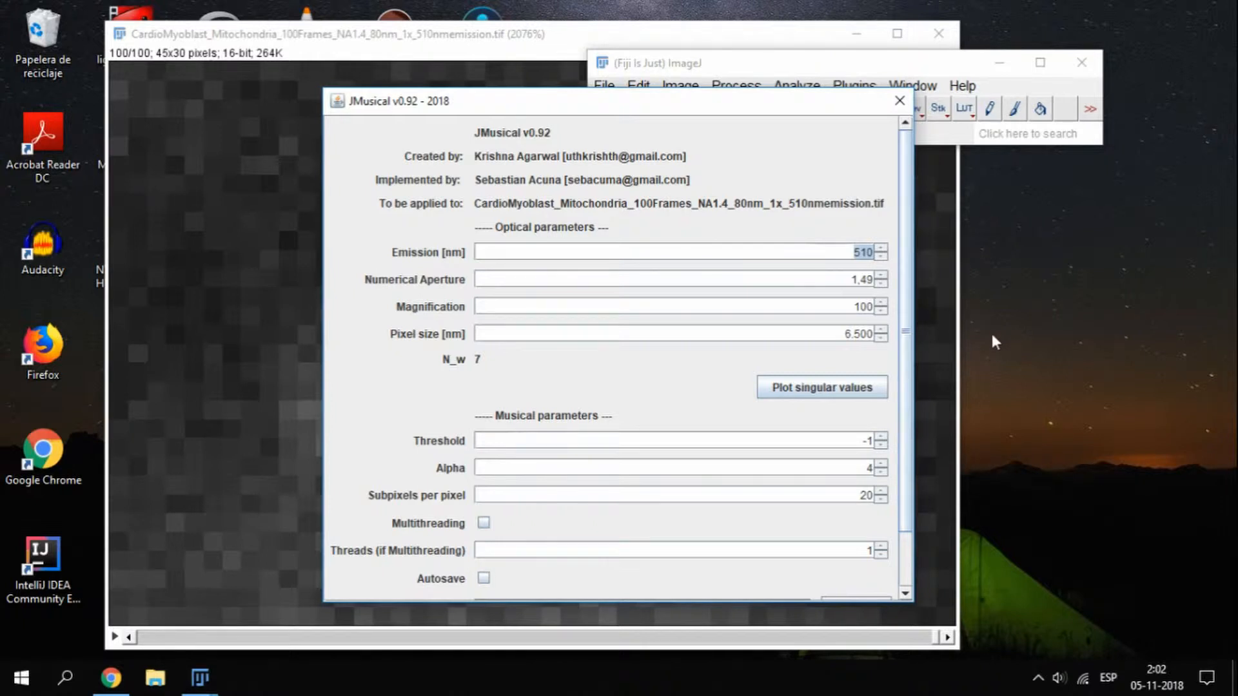
mouse_move(640, 226)
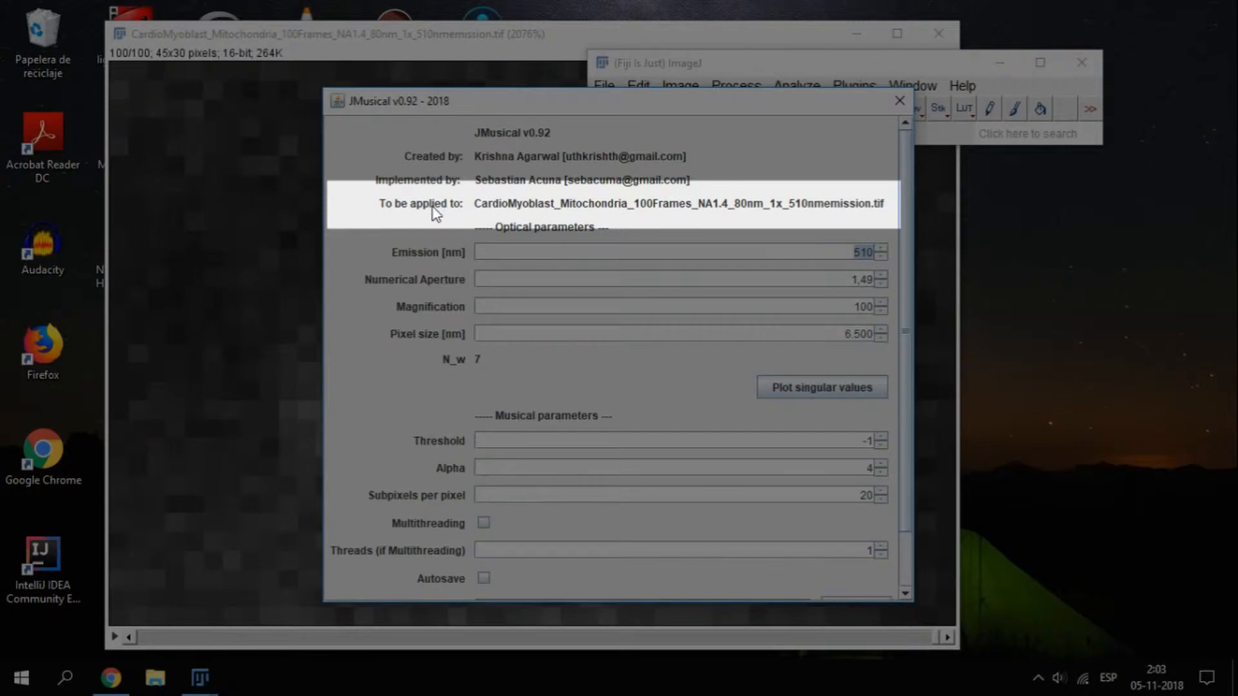
mouse_move(424, 227)
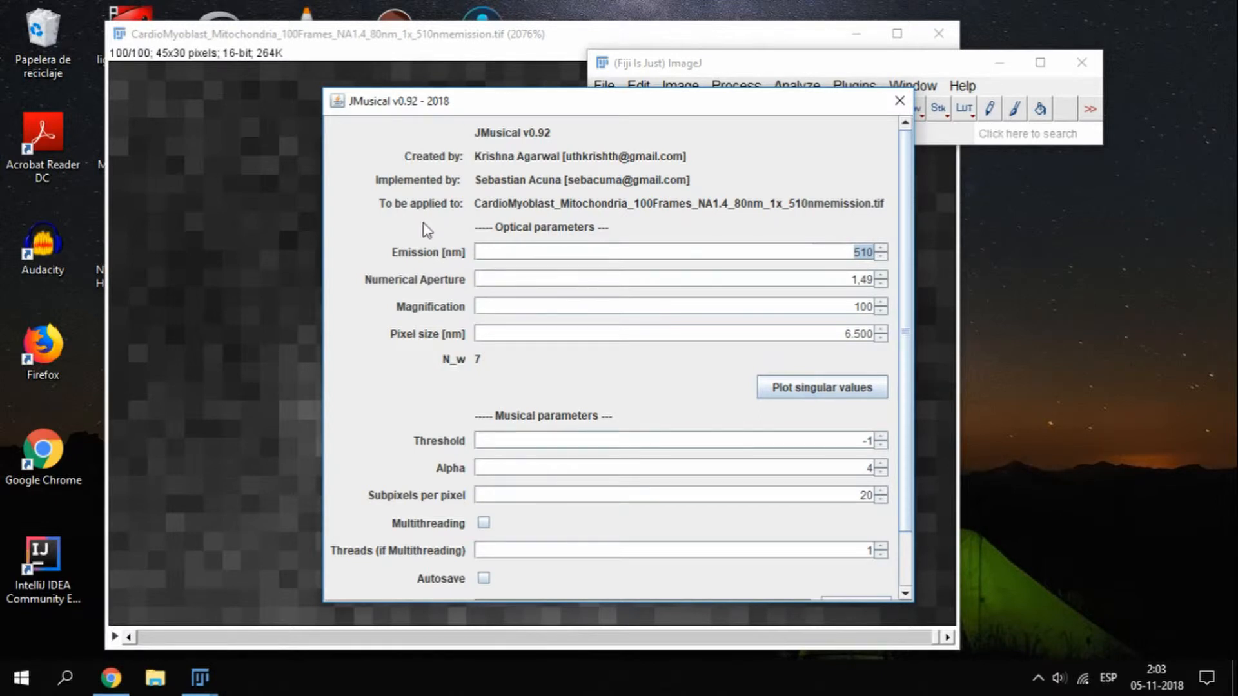
mouse_move(531, 233)
type("8000")
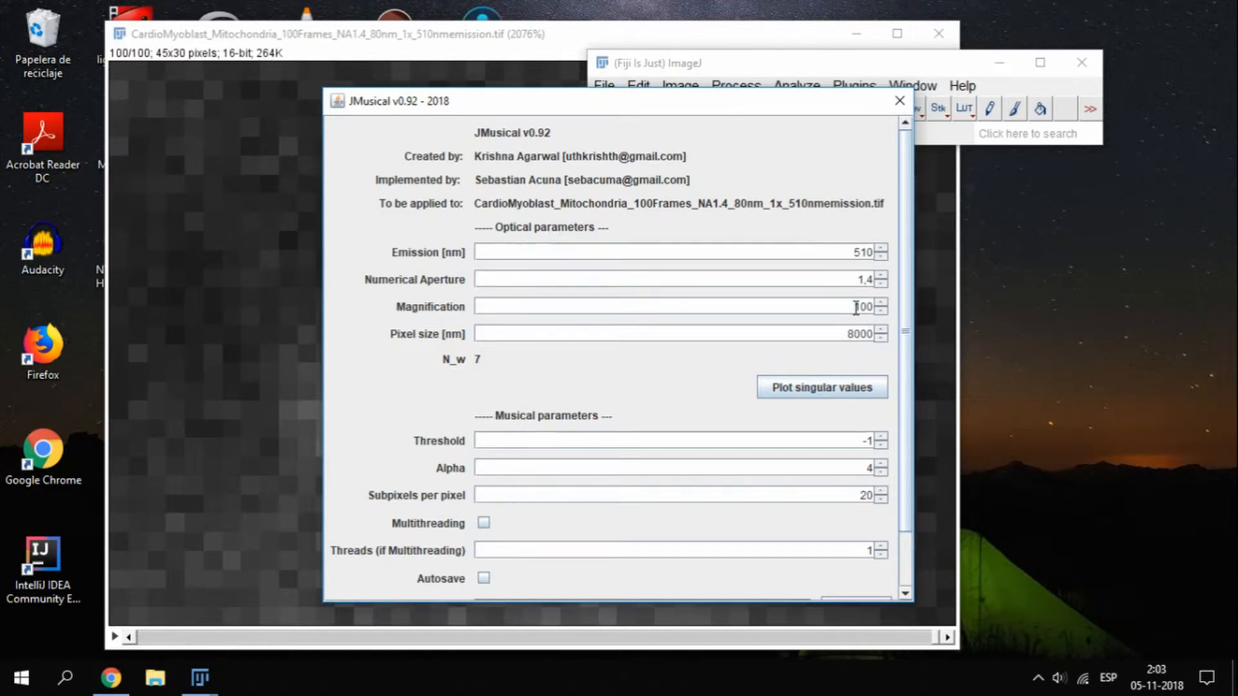
mouse_move(813, 325)
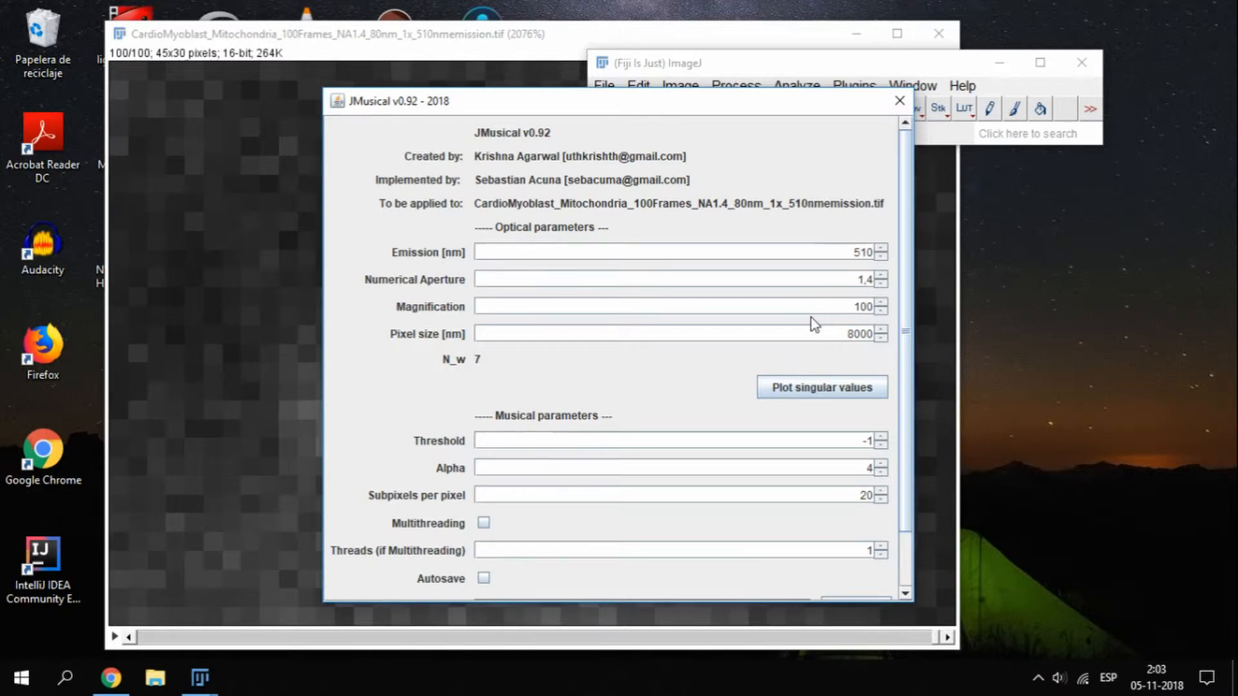
mouse_move(834, 324)
type("1")
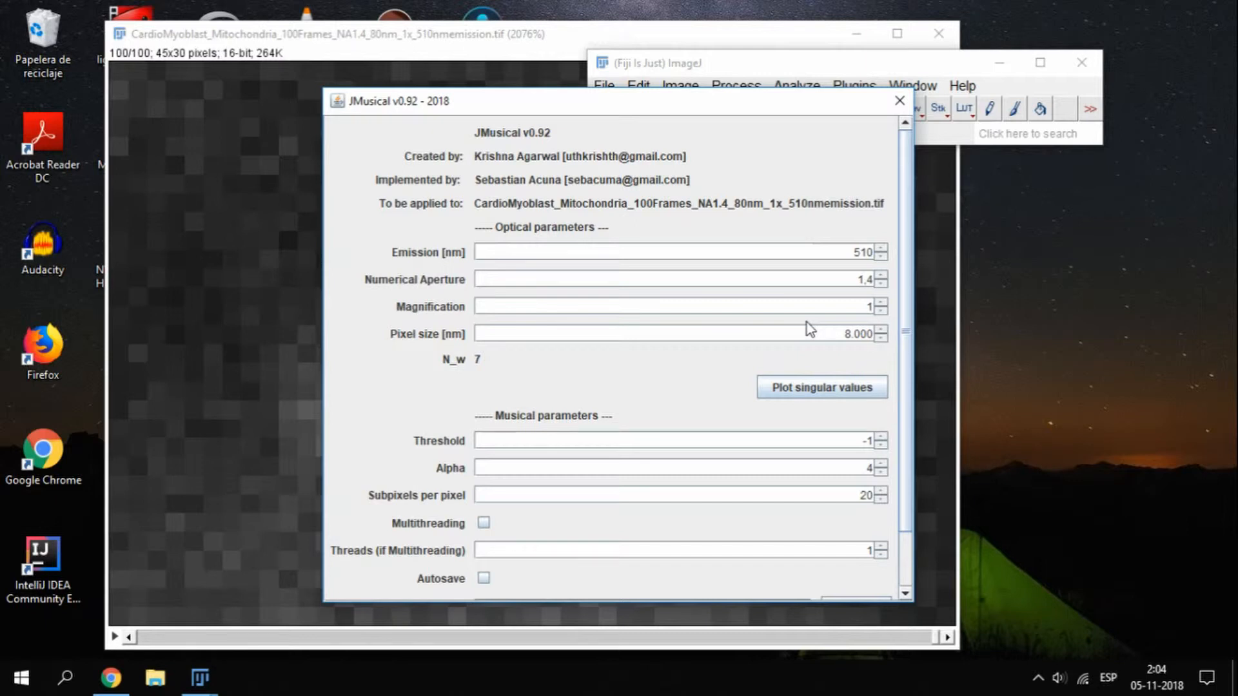
Replace the JMusical pixel size value with 80 nm
triple_click(848, 332)
type("79")
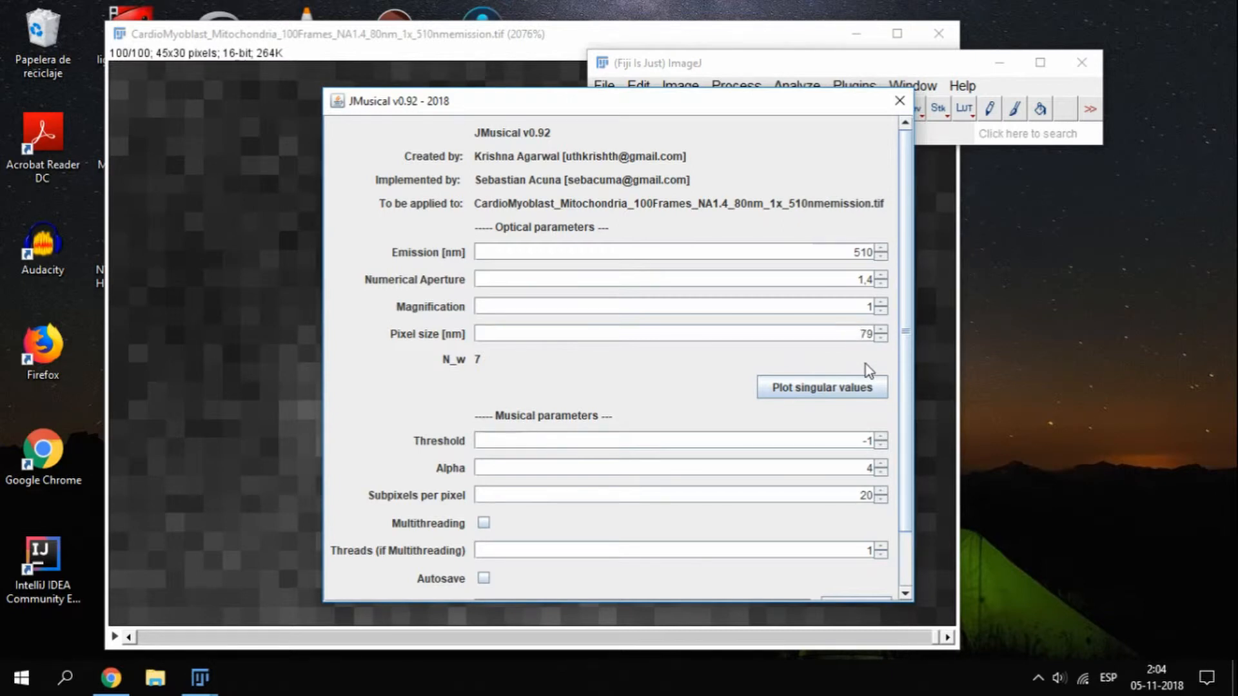
left_click(878, 328)
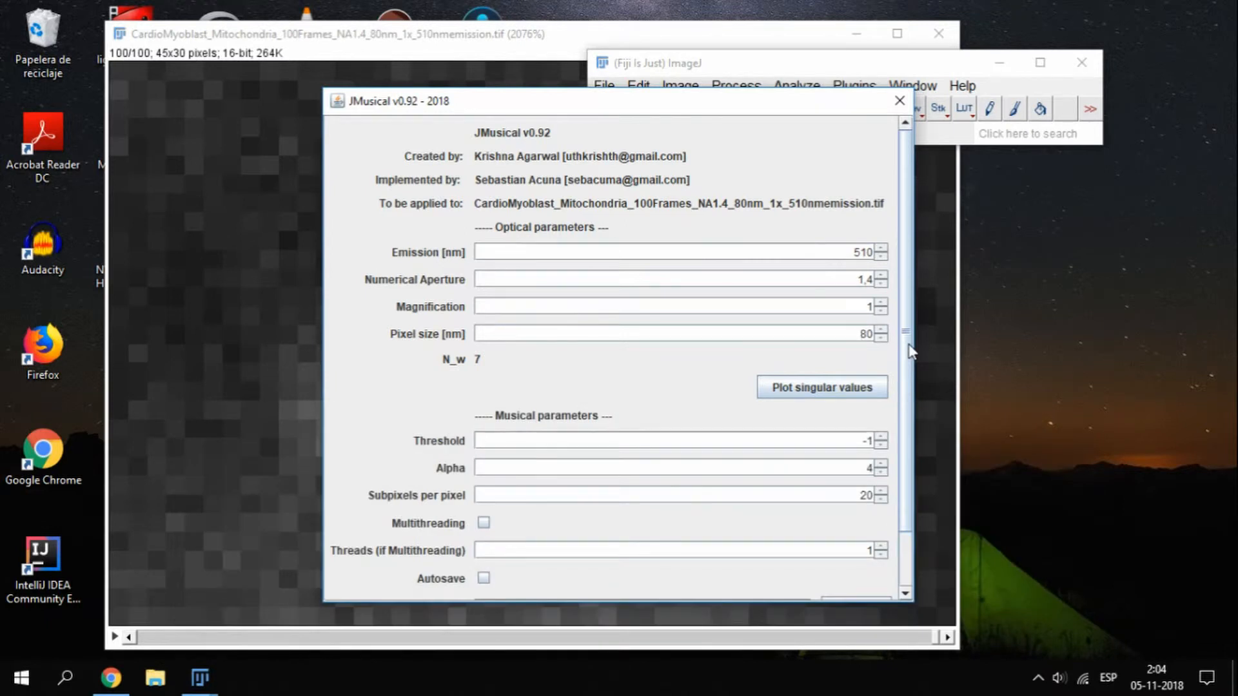
mouse_move(909, 320)
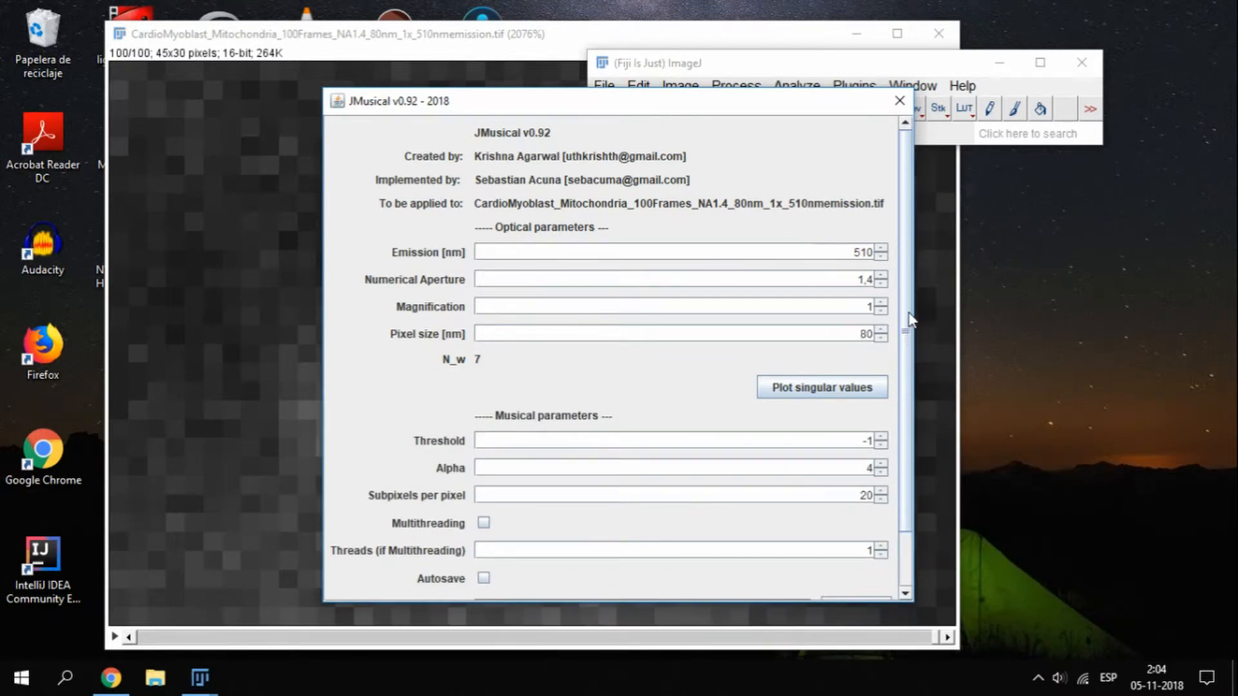
mouse_move(911, 301)
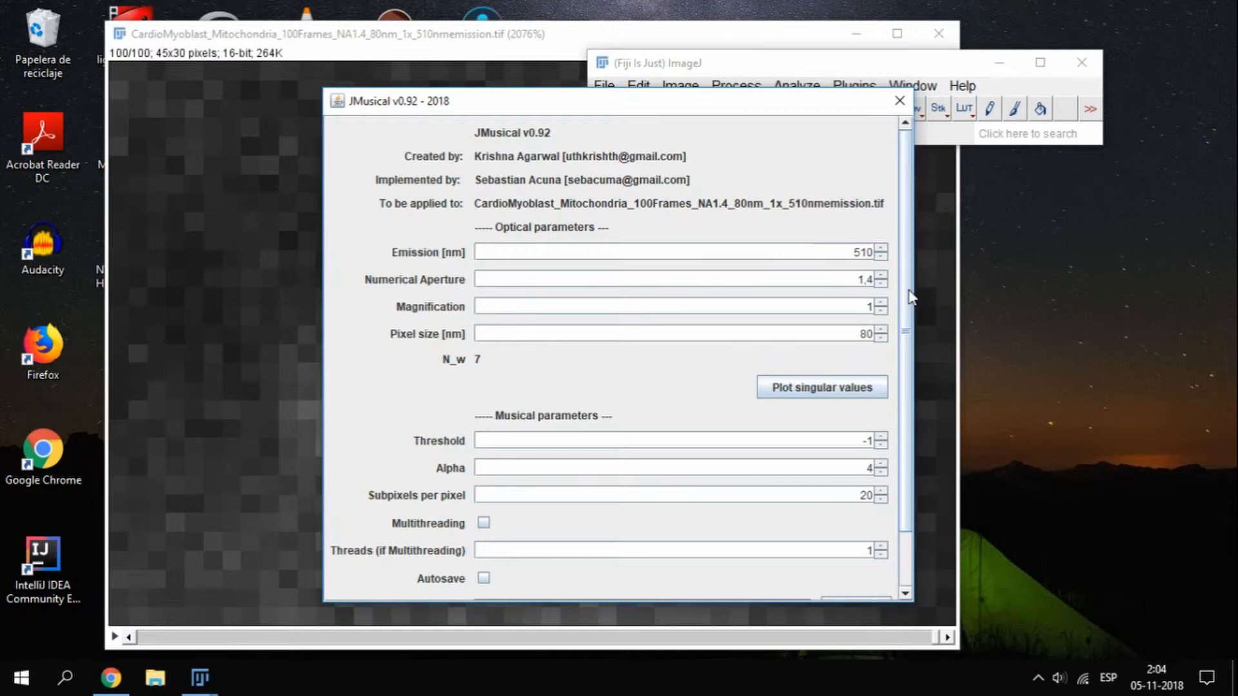
mouse_move(859, 253)
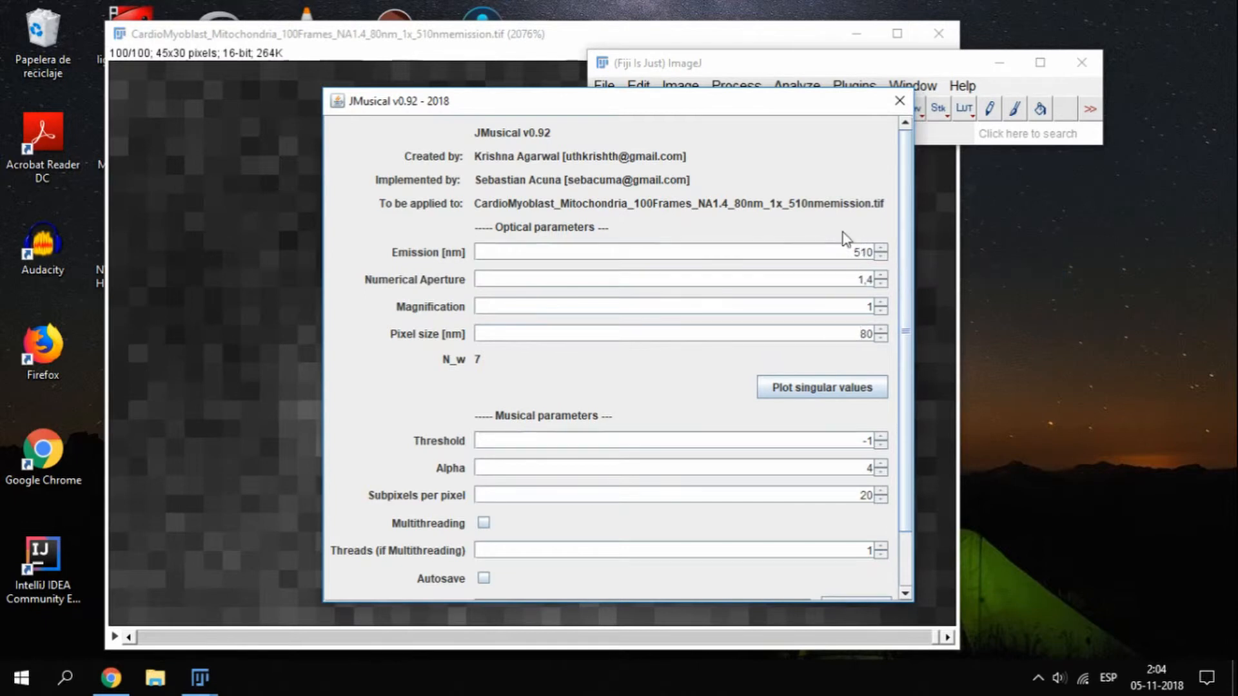
mouse_move(487, 364)
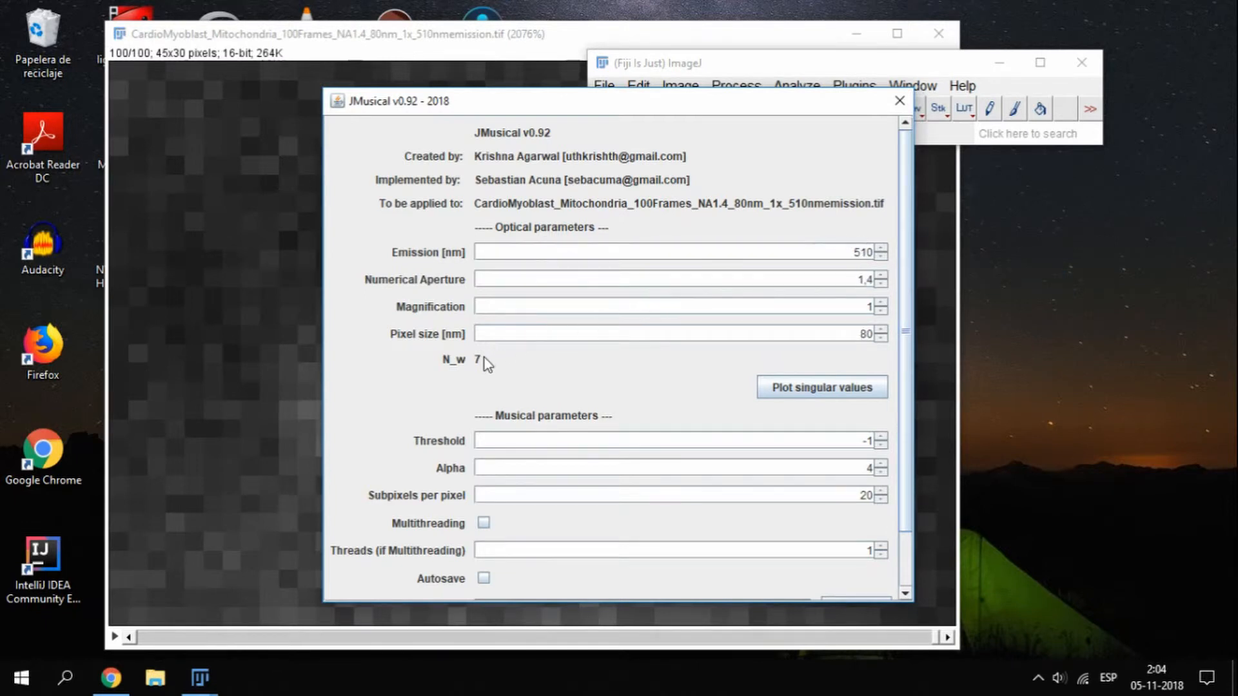
mouse_move(550, 384)
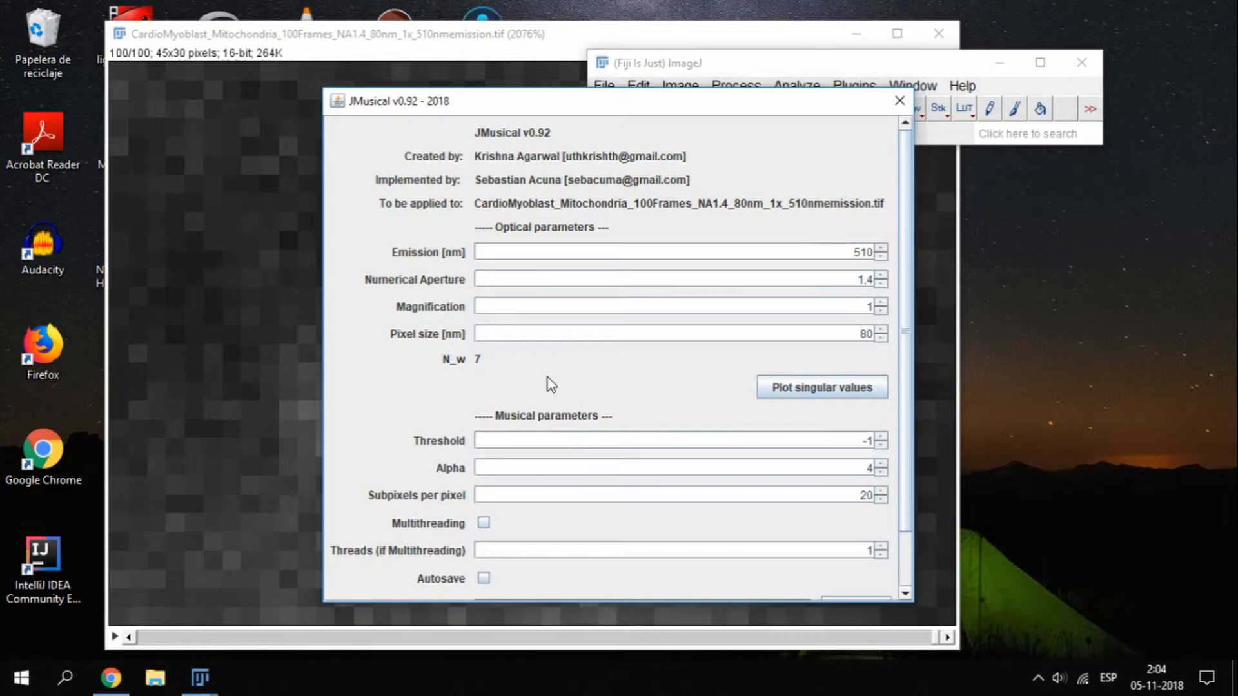
mouse_move(713, 389)
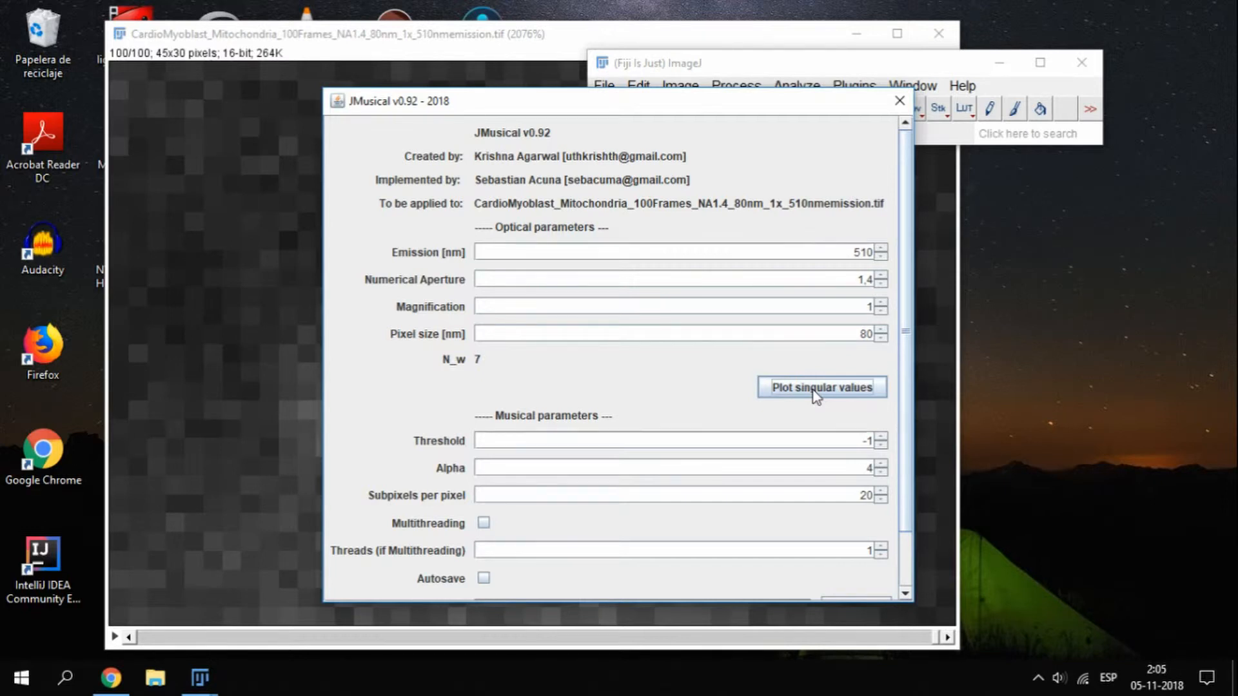
Plot the singular values of the mitochondria stack to choose a threshold
left_click(820, 388)
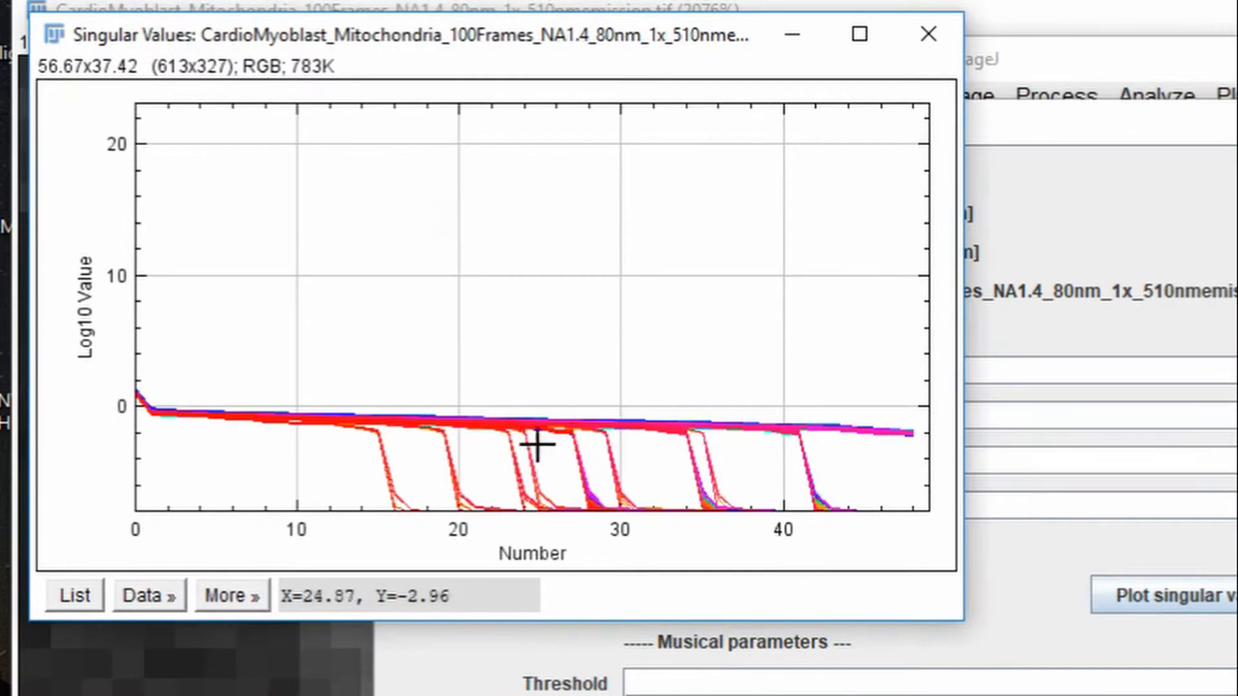
mouse_move(183, 434)
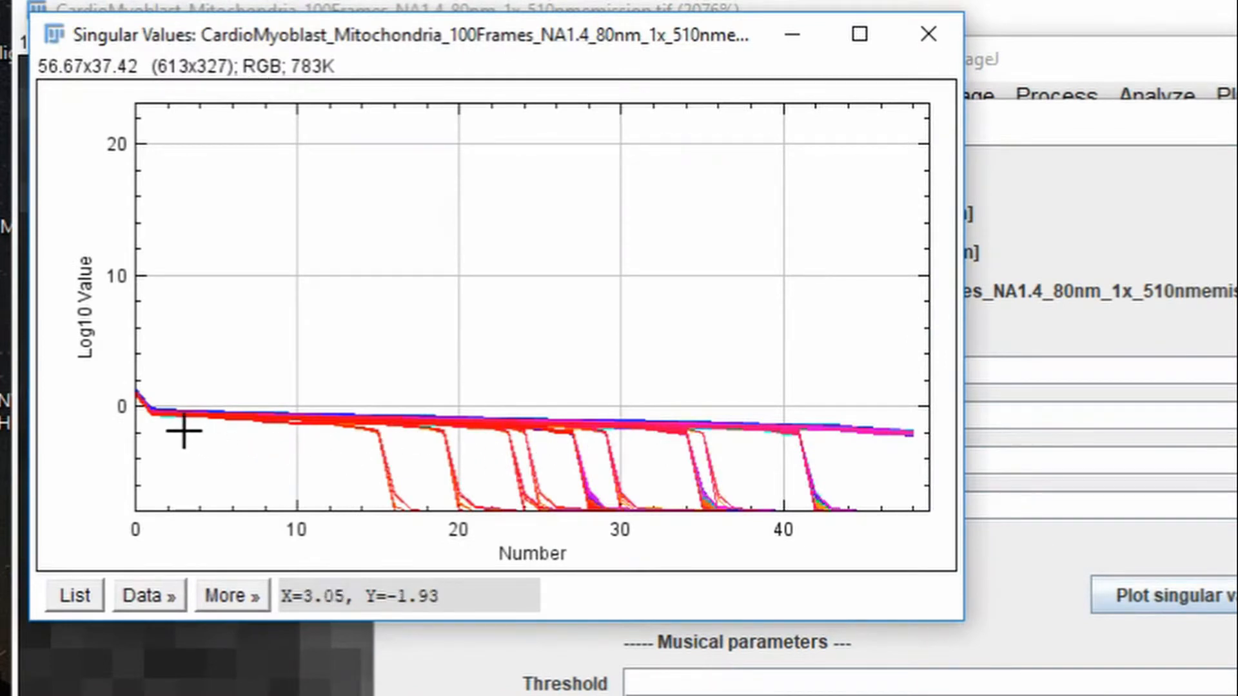
mouse_move(146, 418)
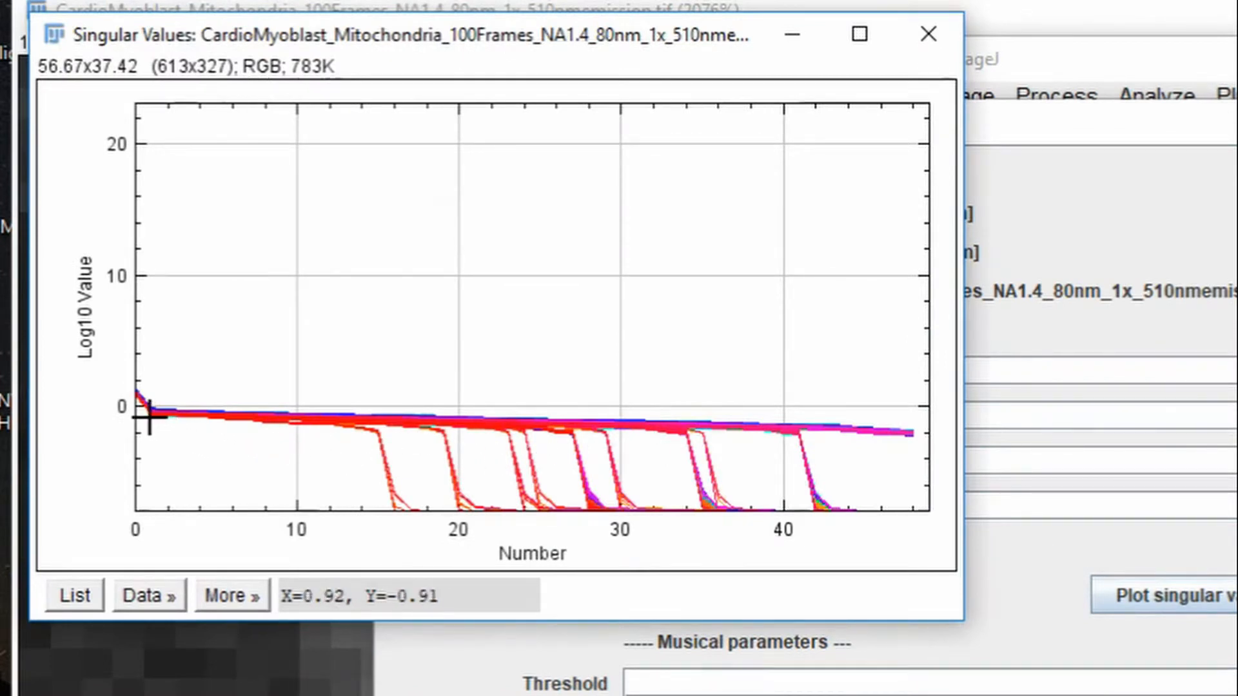
mouse_move(145, 438)
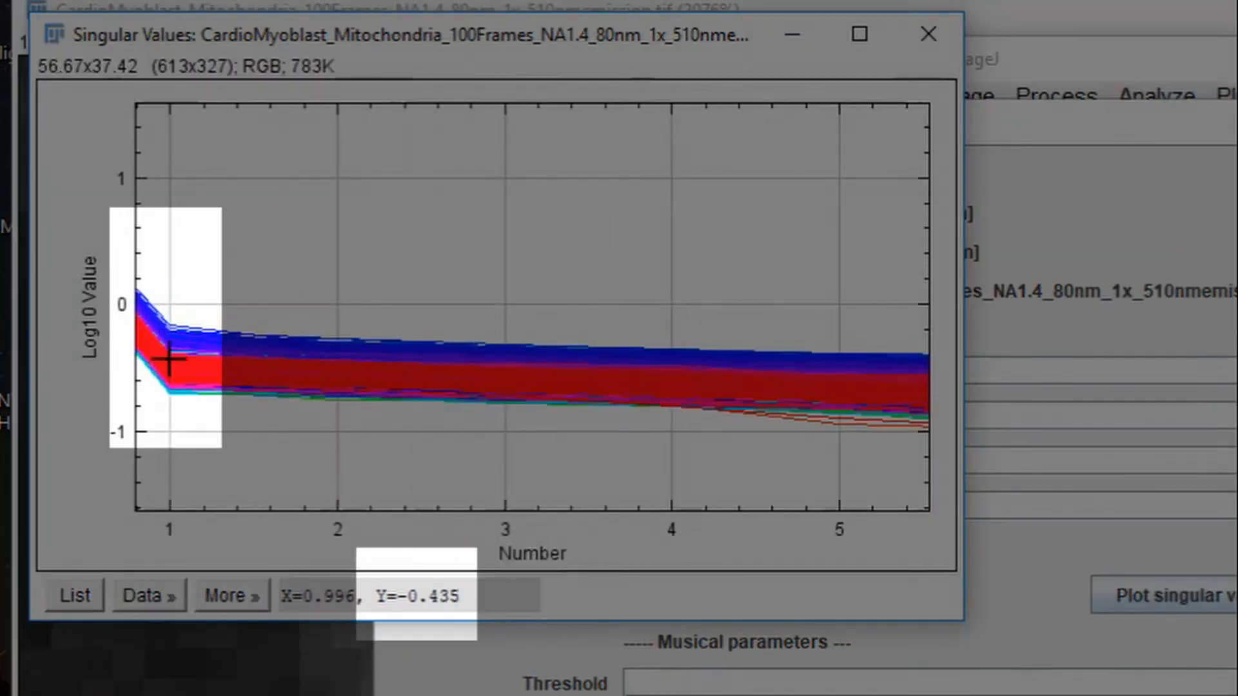
mouse_move(171, 367)
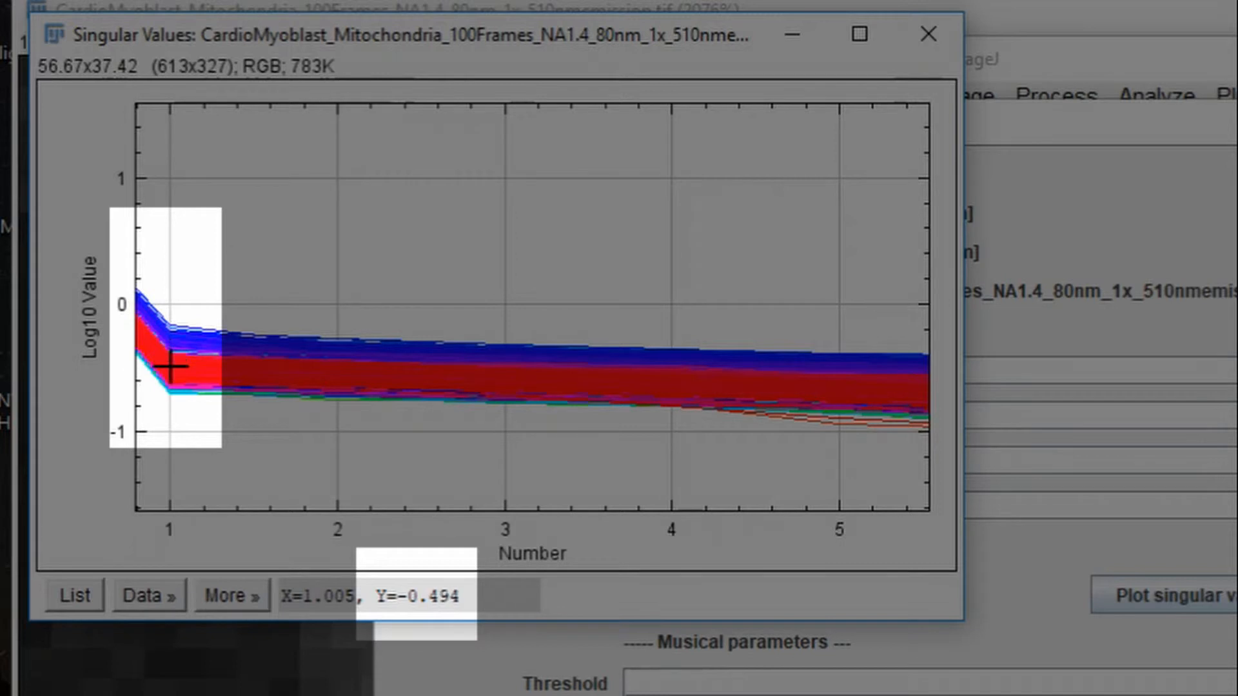
mouse_move(166, 335)
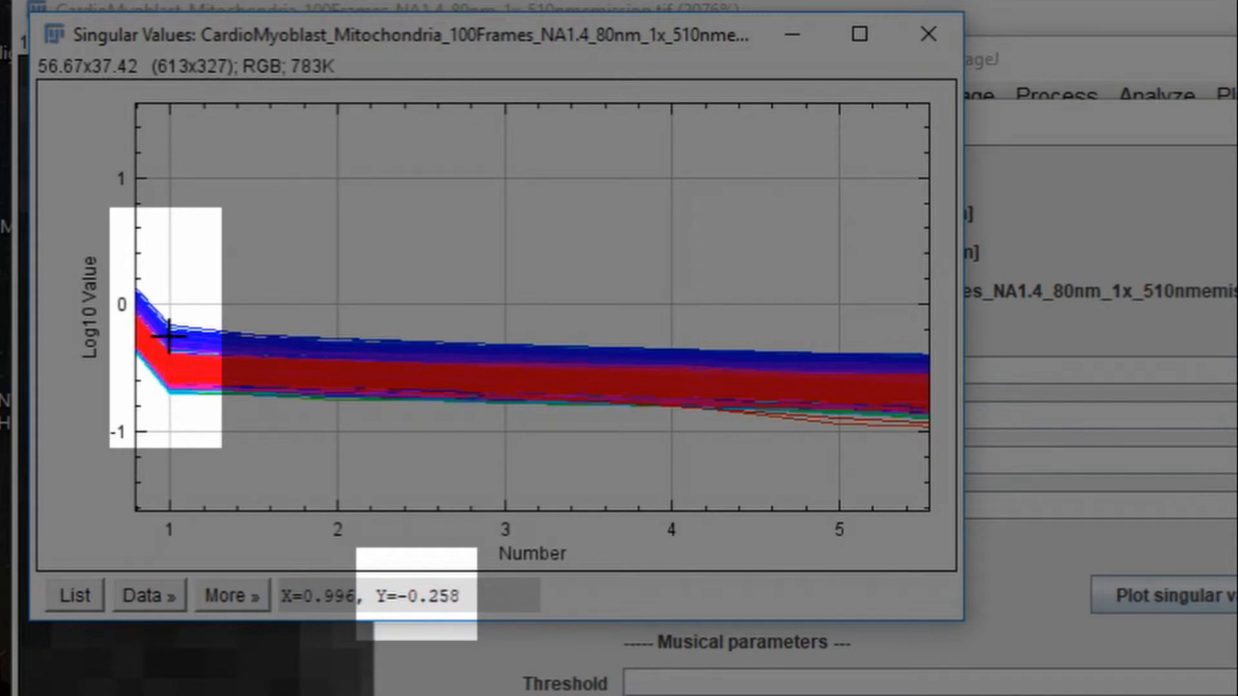
mouse_move(176, 383)
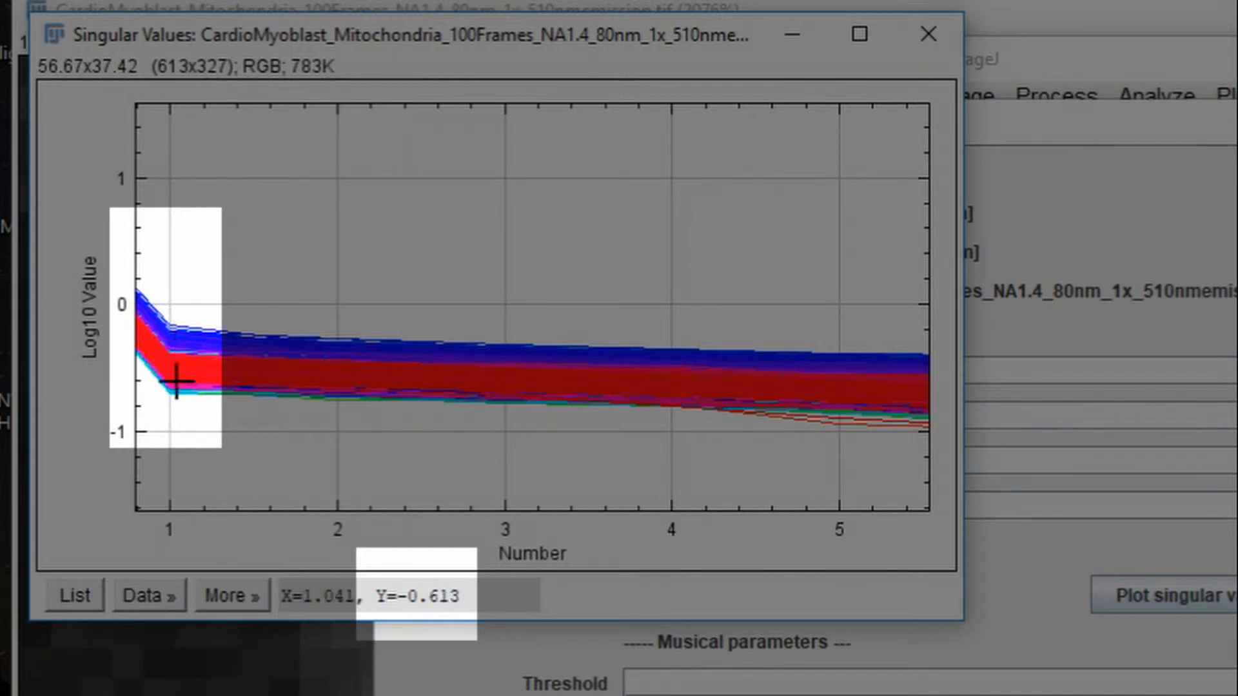
mouse_move(174, 431)
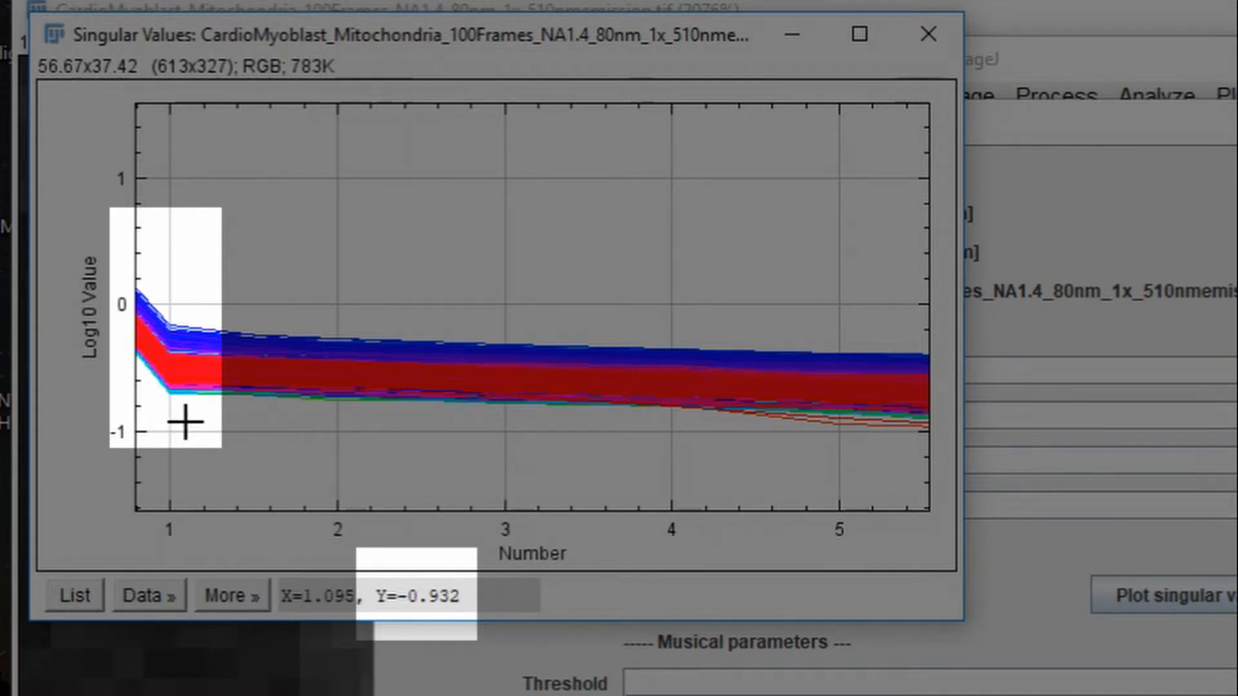
mouse_move(176, 368)
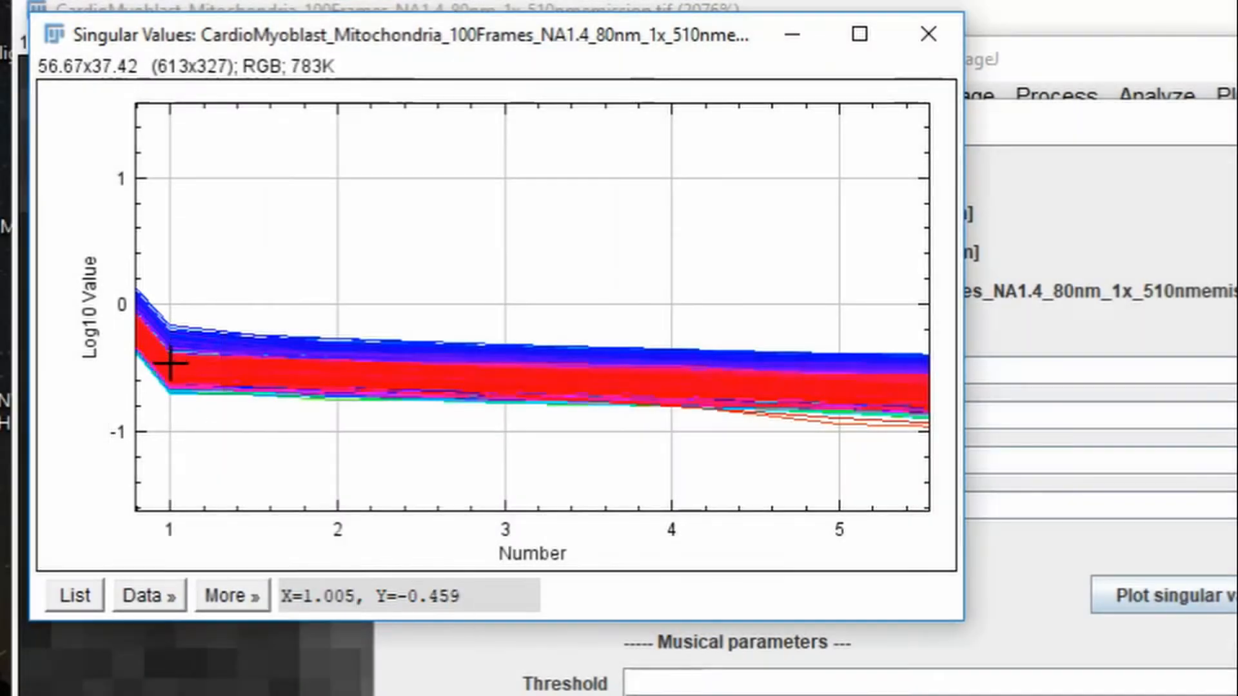
mouse_move(203, 416)
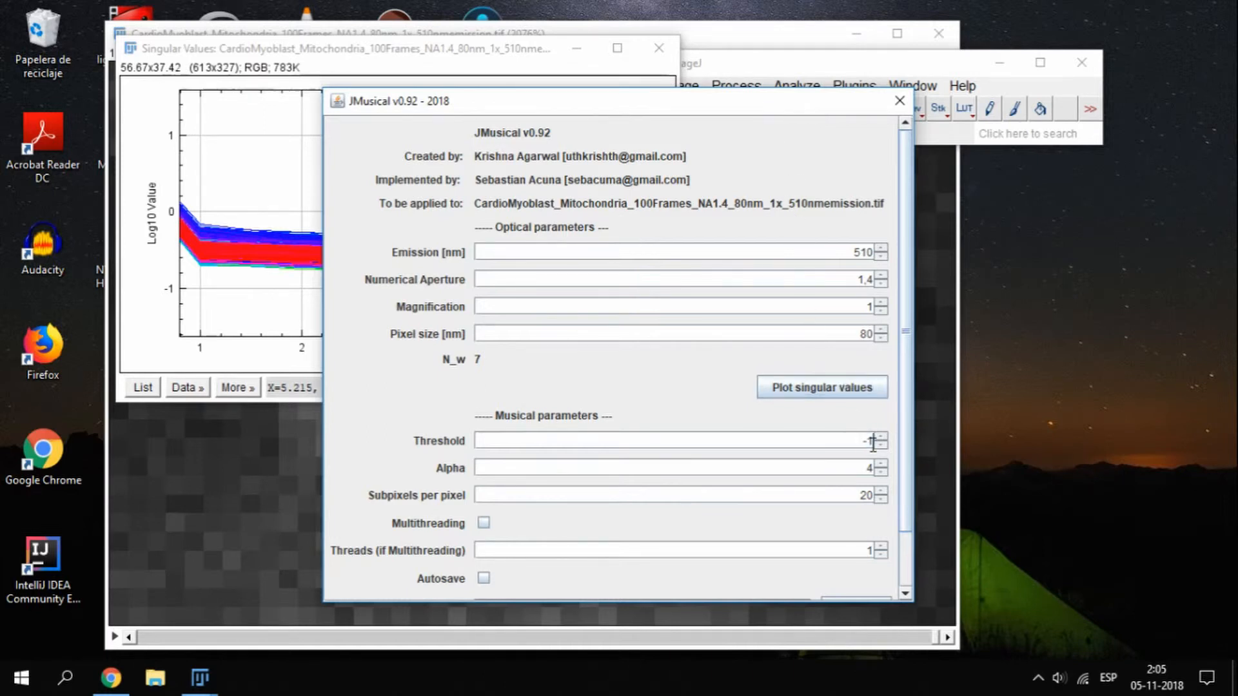
Enter -0.5 as the JMusical threshold
left_click(878, 437)
type("-0,5")
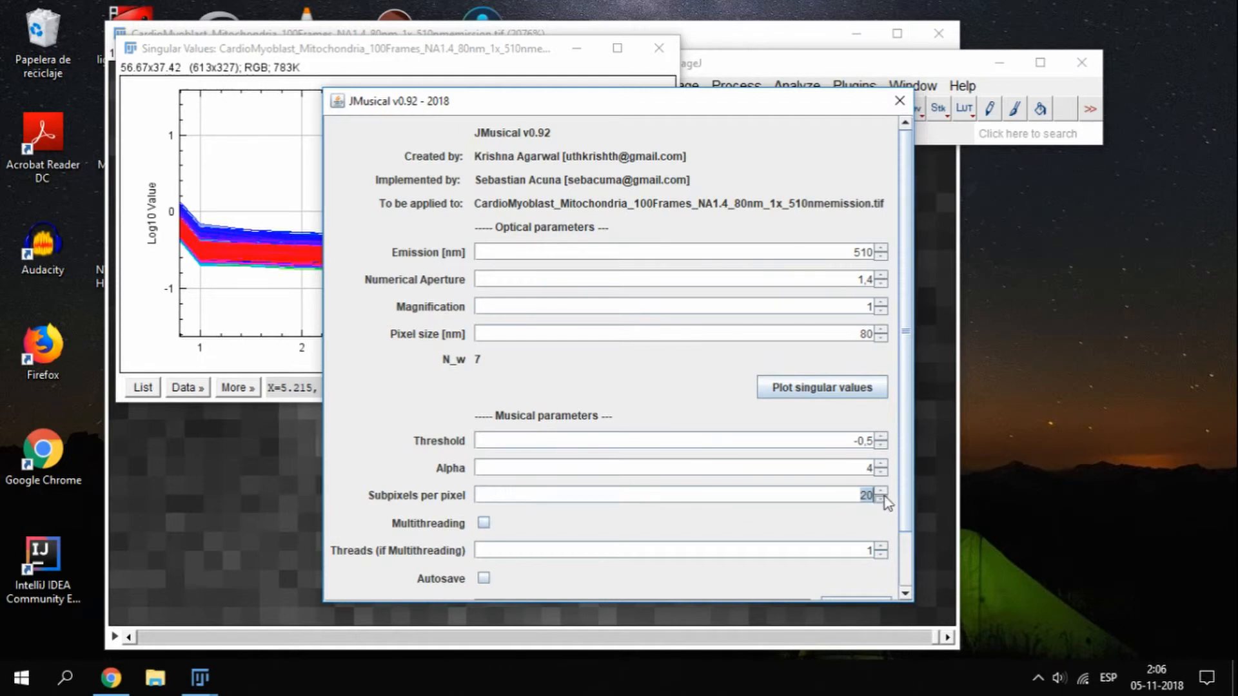
Enable multithreading with 4 threads and switch on autosave for the reconstruction
scroll("down", 3)
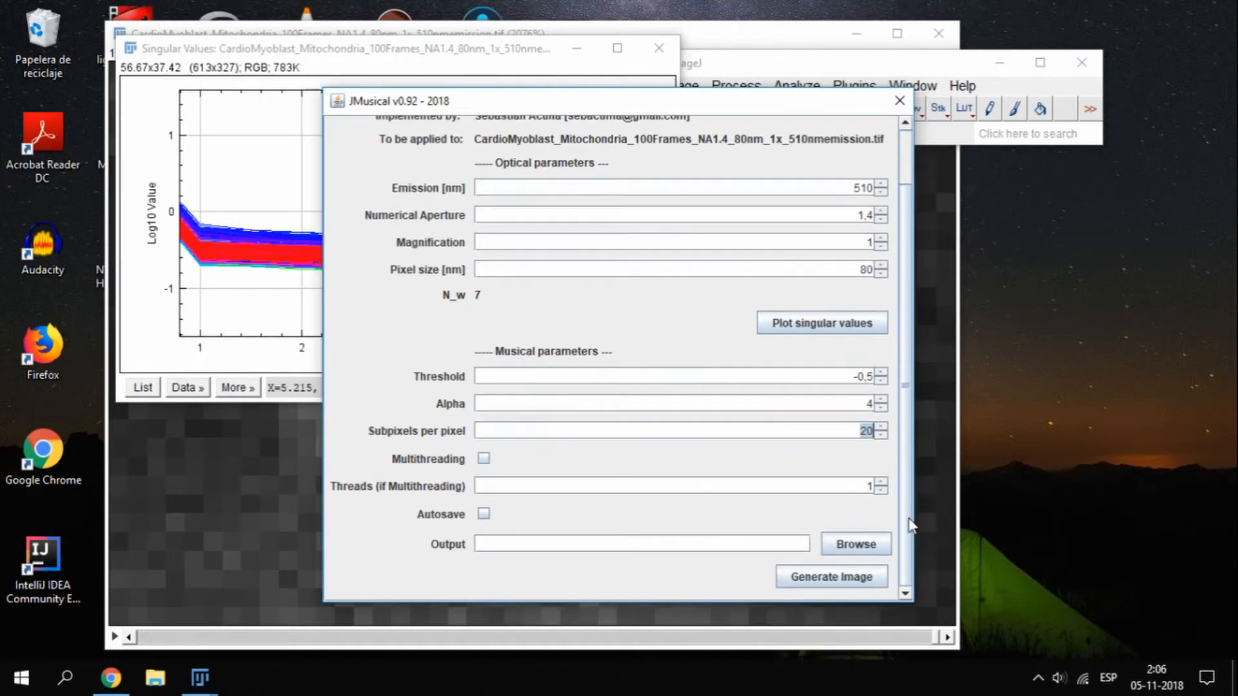
mouse_move(826, 467)
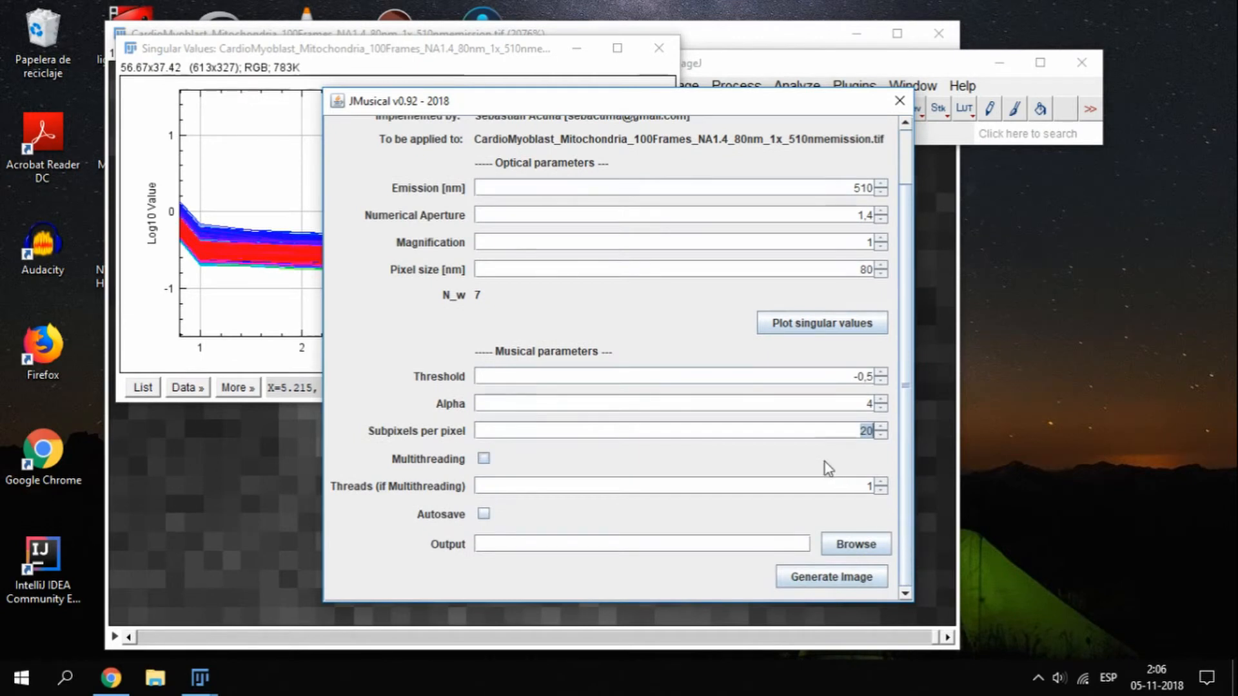
mouse_move(655, 468)
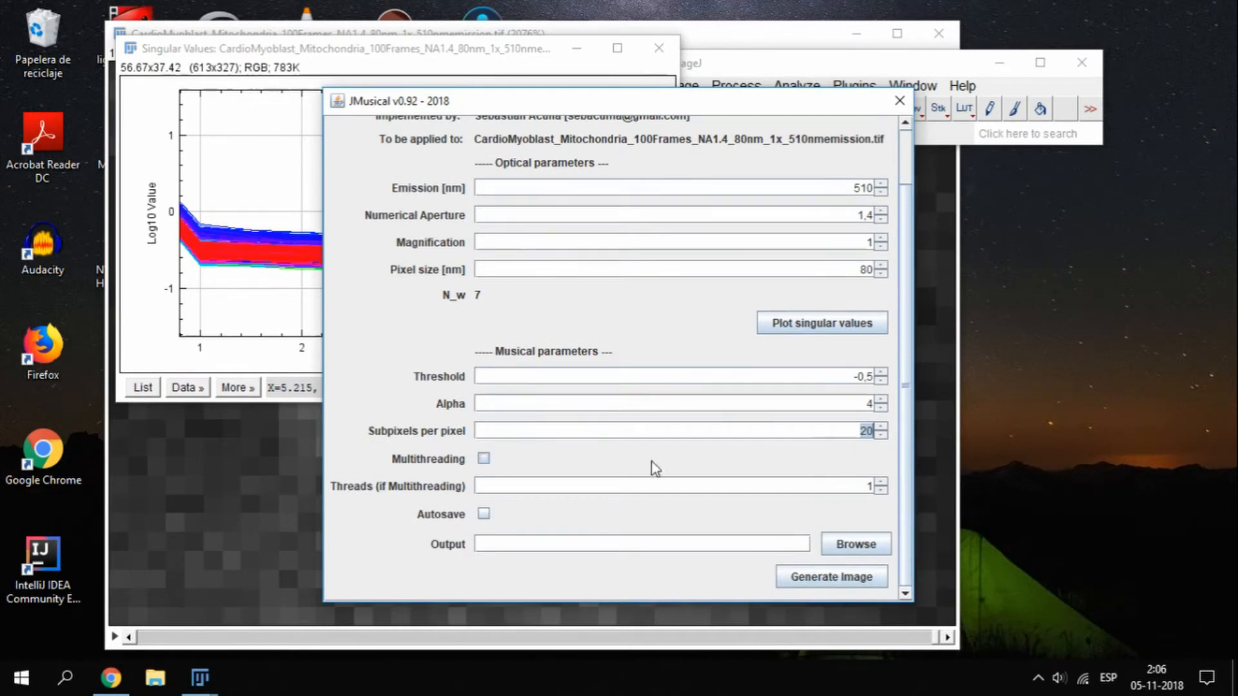
mouse_move(643, 470)
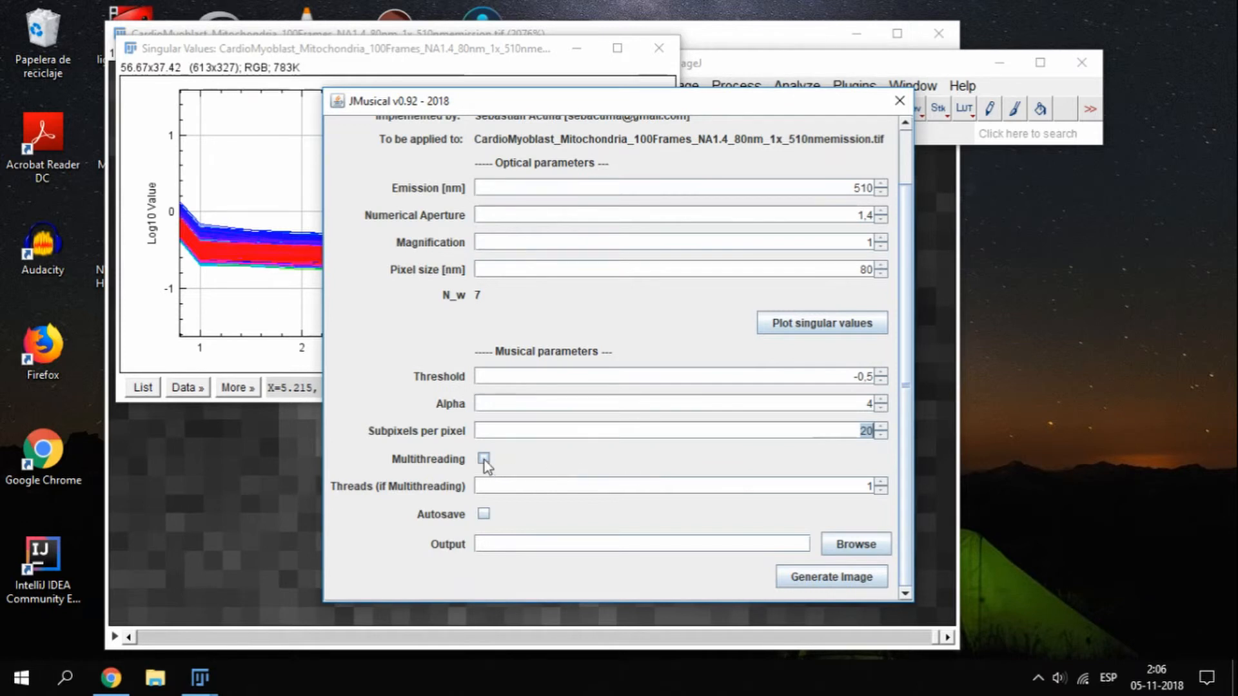
left_click(484, 459)
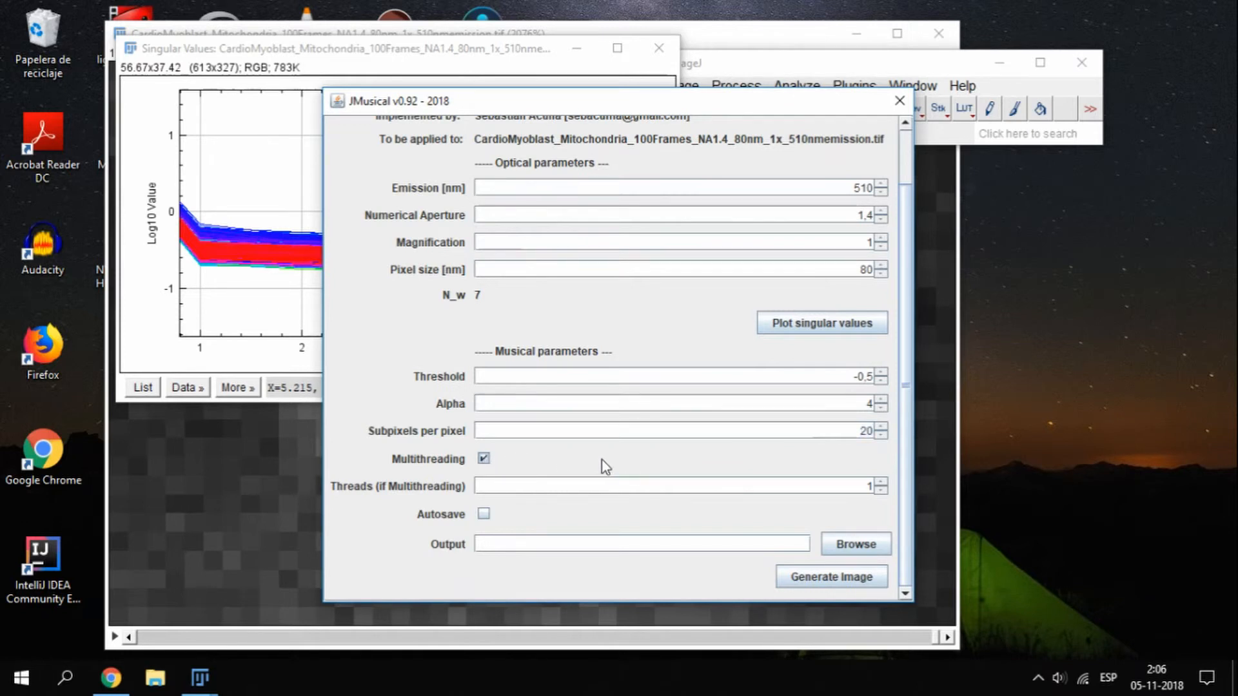
mouse_move(733, 463)
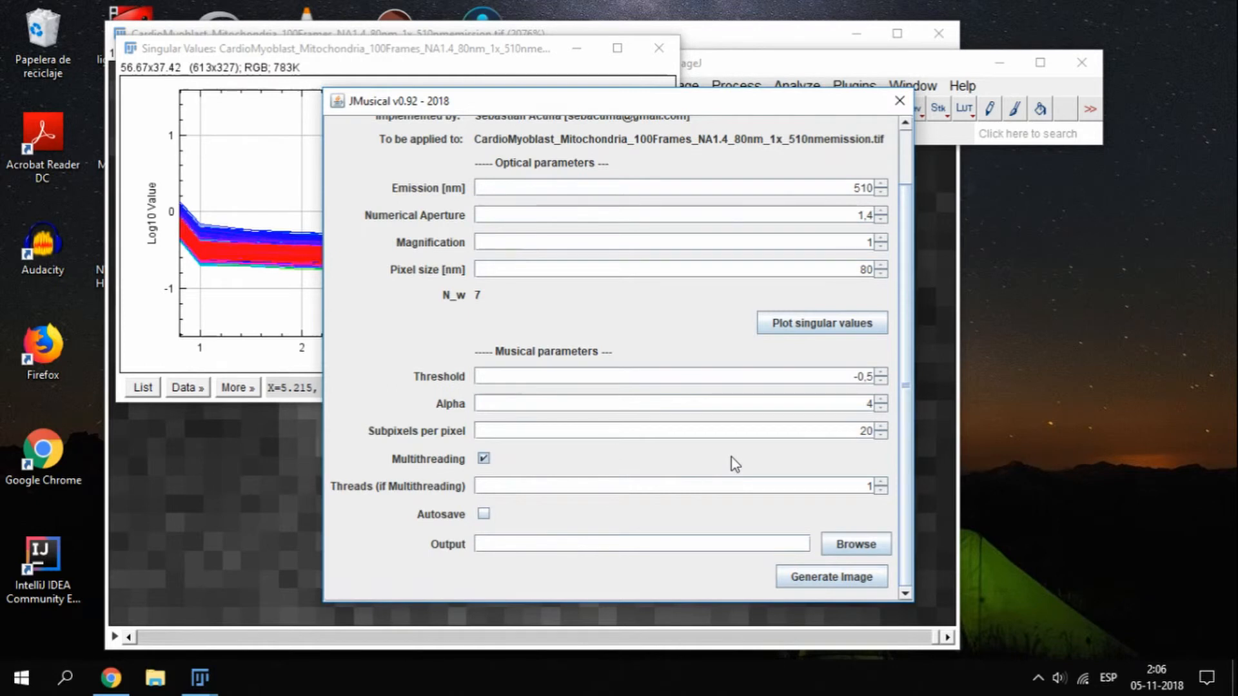
mouse_move(787, 460)
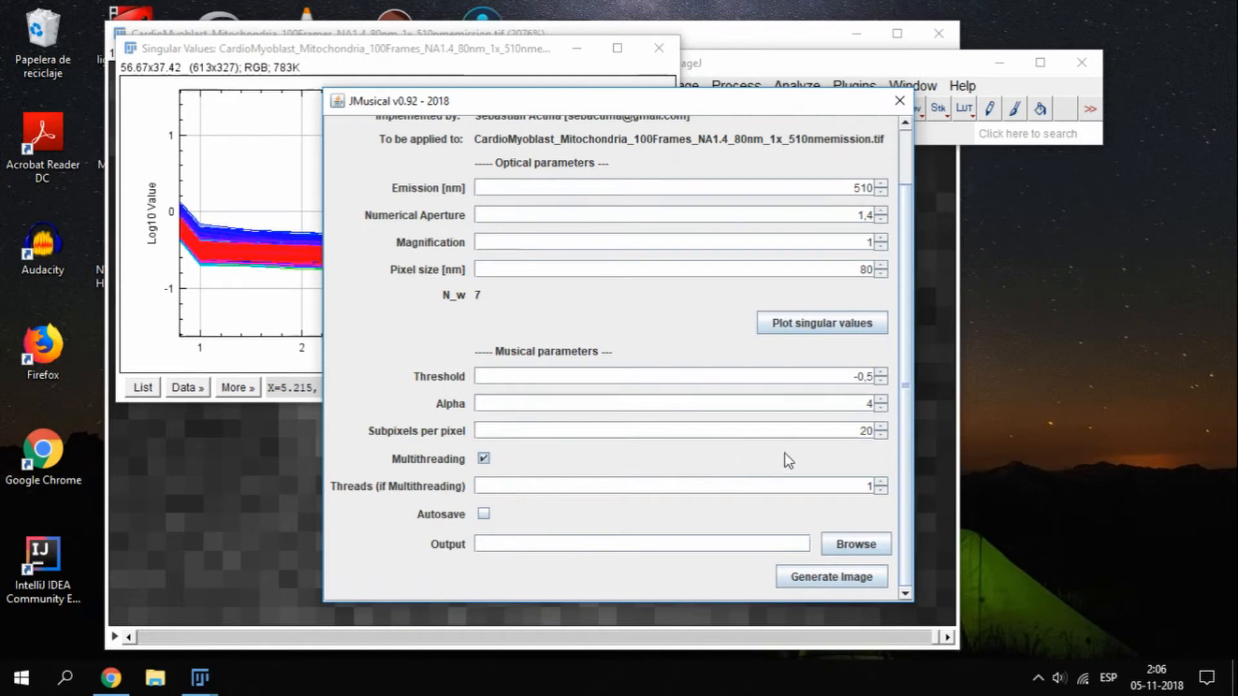
mouse_move(923, 479)
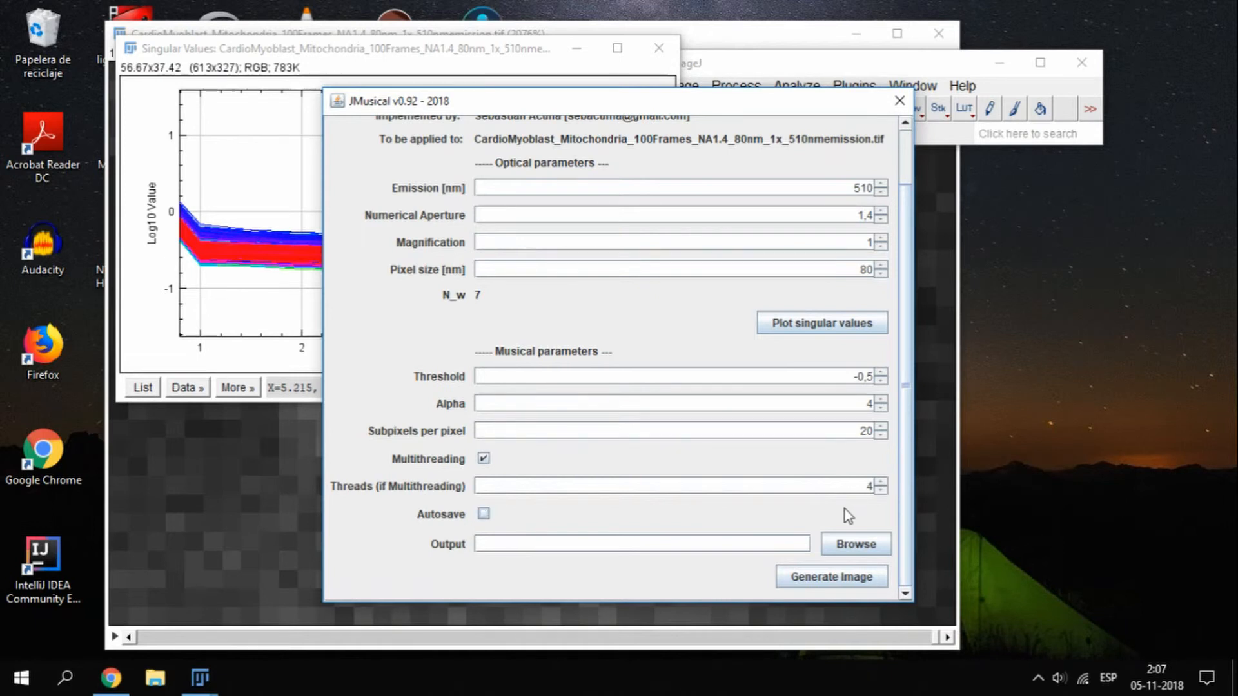
mouse_move(512, 512)
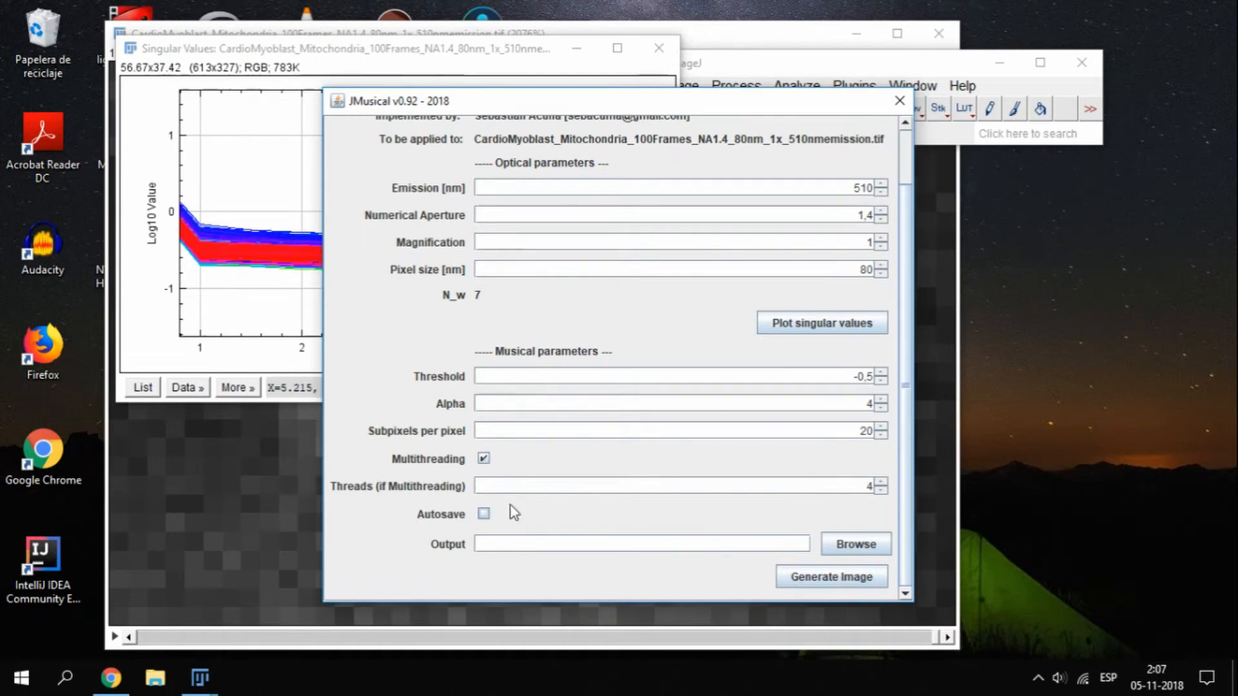
left_click(482, 514)
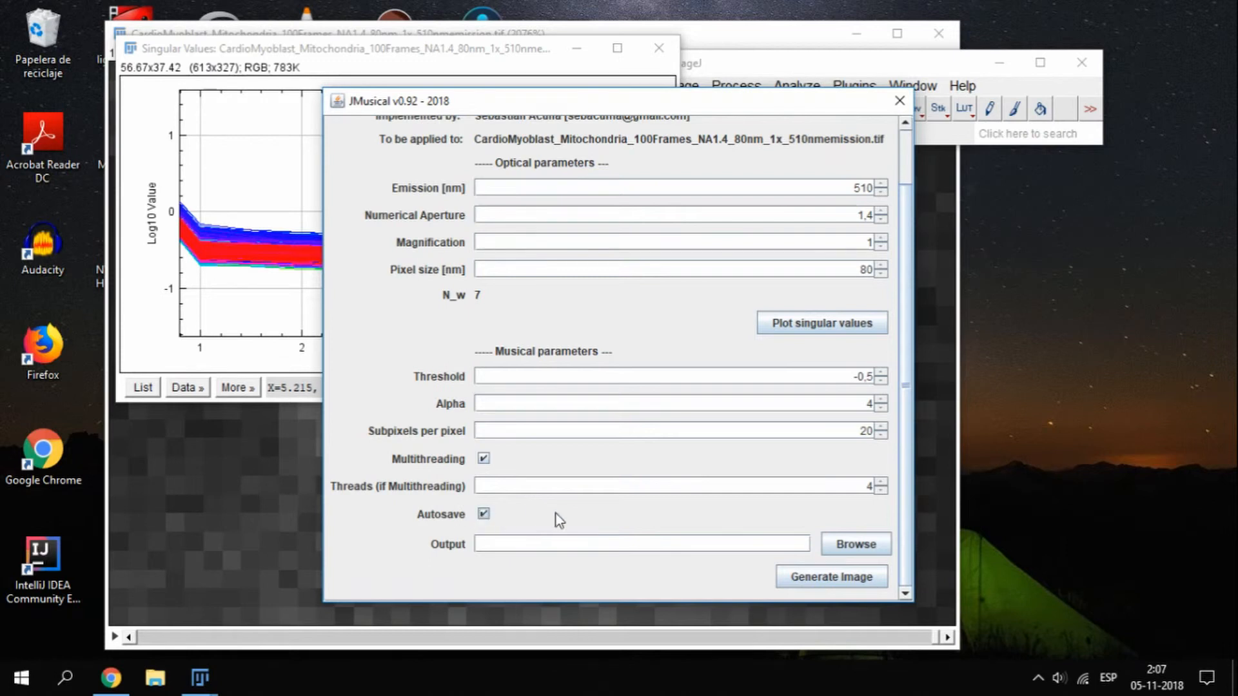
mouse_move(585, 519)
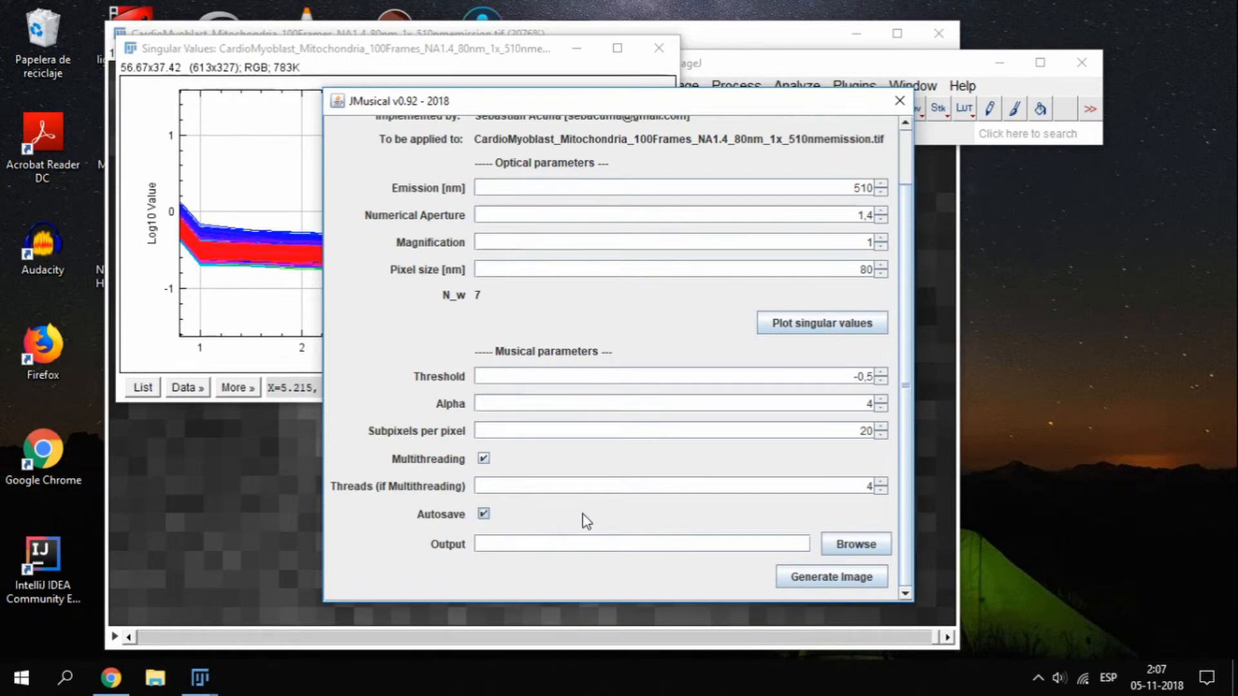
mouse_move(621, 523)
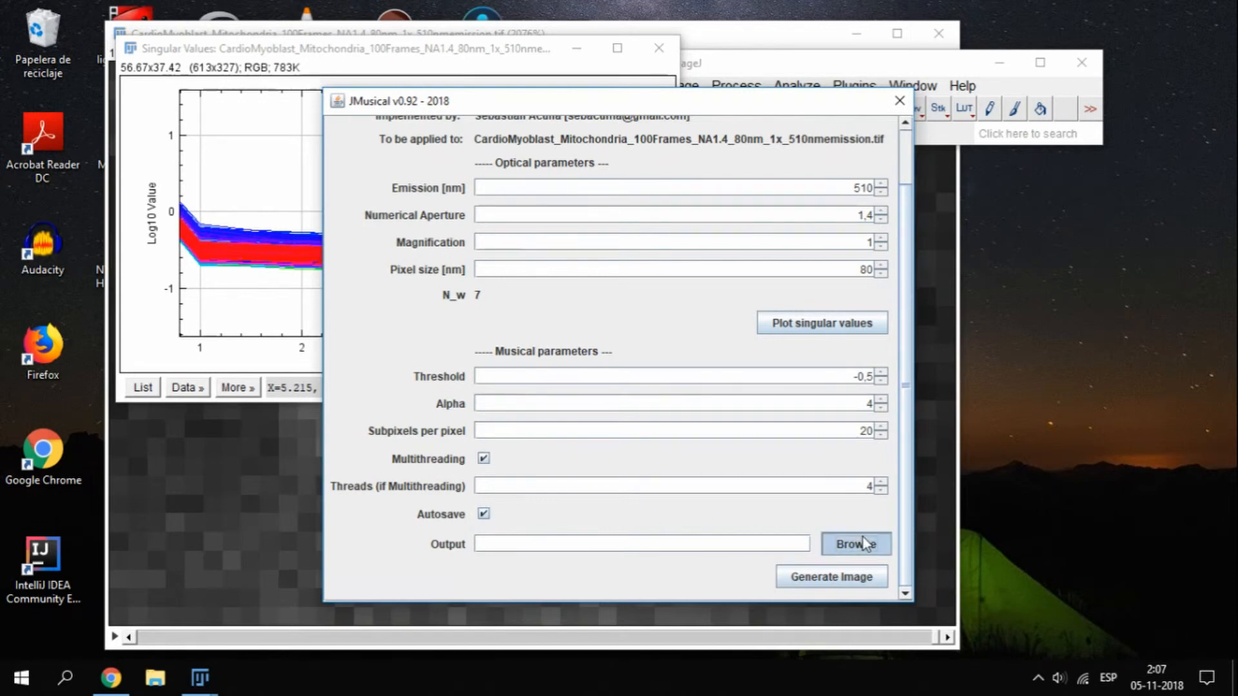
Set the output folder to C:\Users\asus\Desktop
left_click(855, 545)
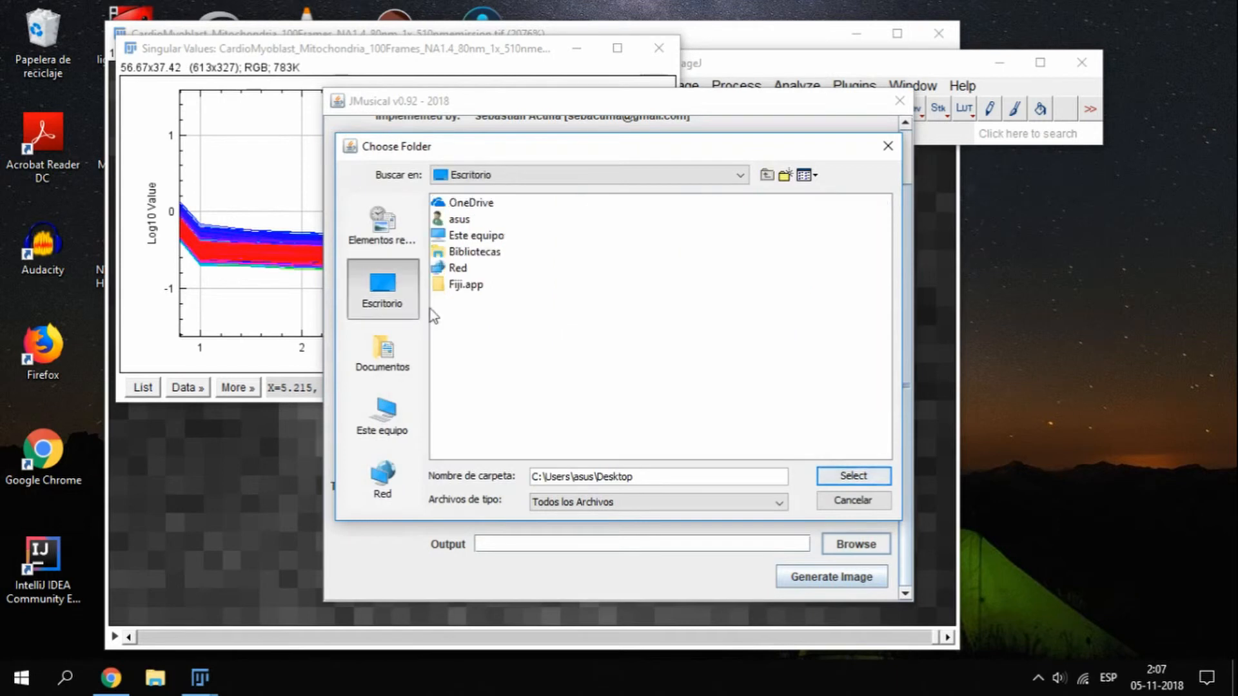
left_click(852, 476)
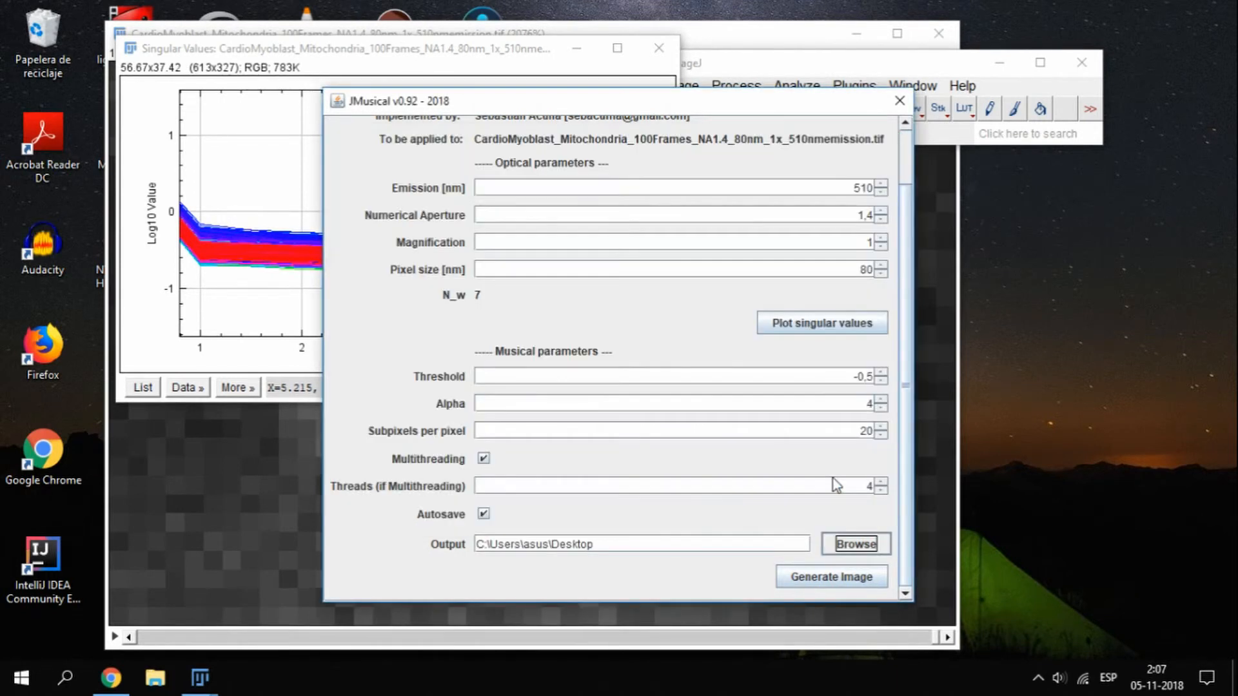
mouse_move(829, 481)
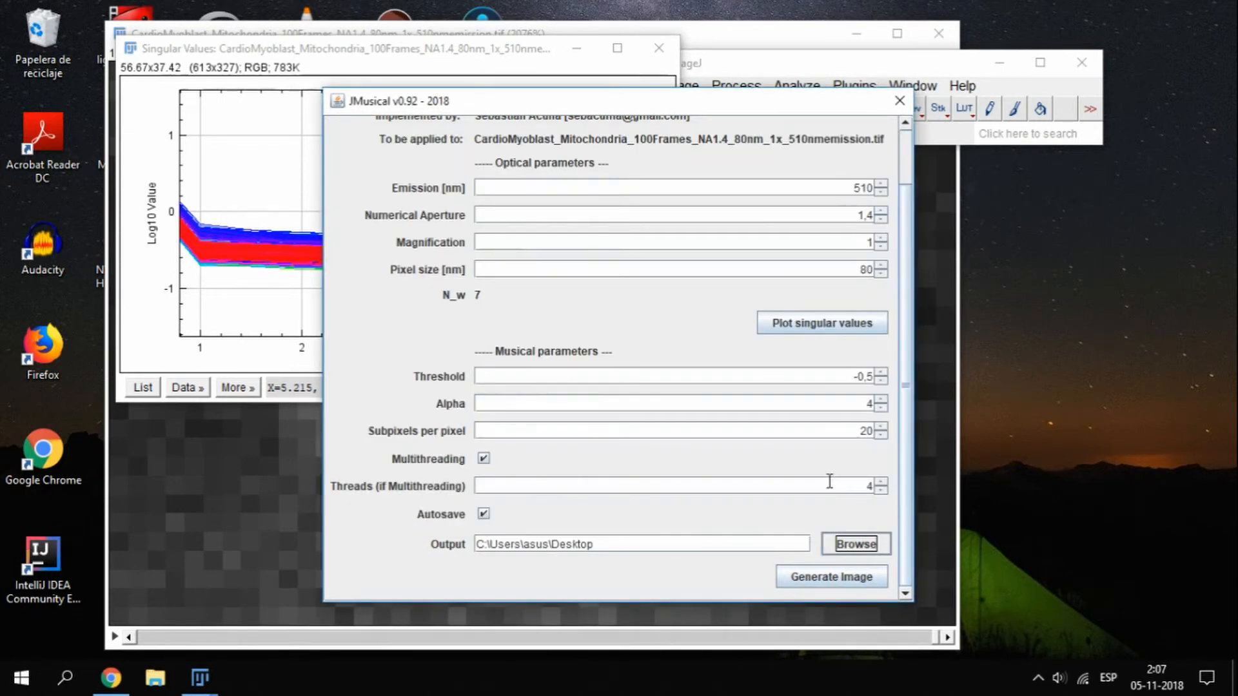
mouse_move(810, 519)
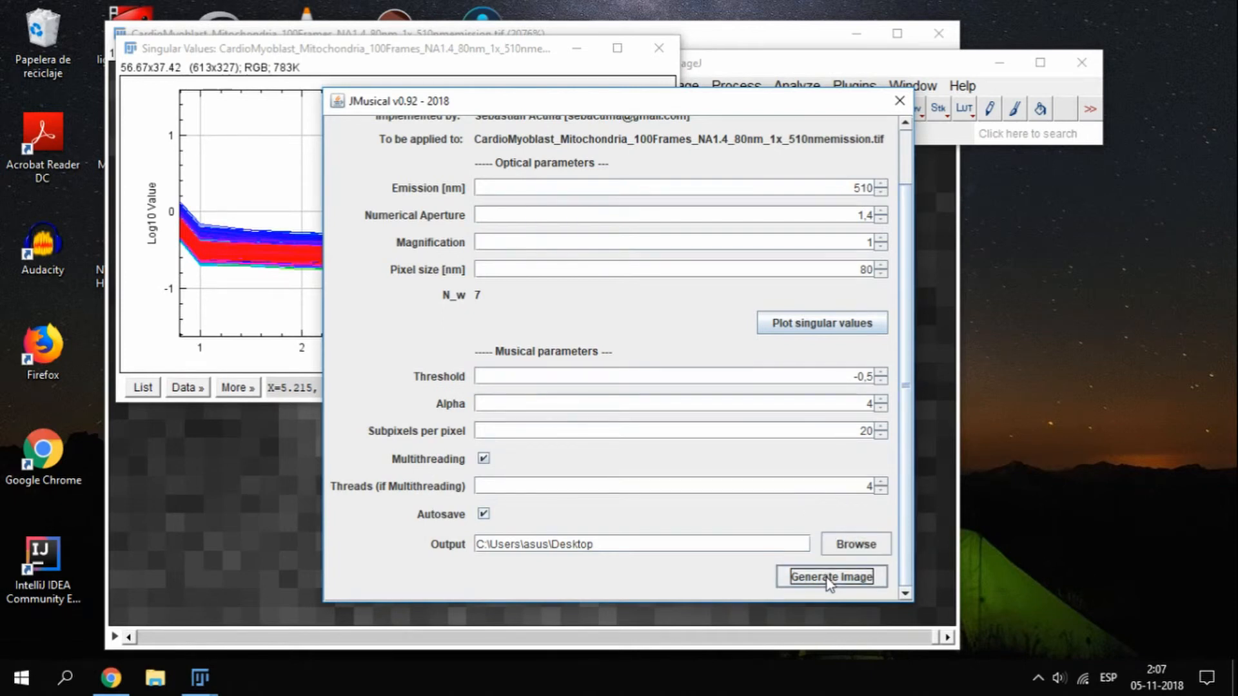
Generate the MUSICAL image and show the desktop to reach the autosaved files
left_click(828, 576)
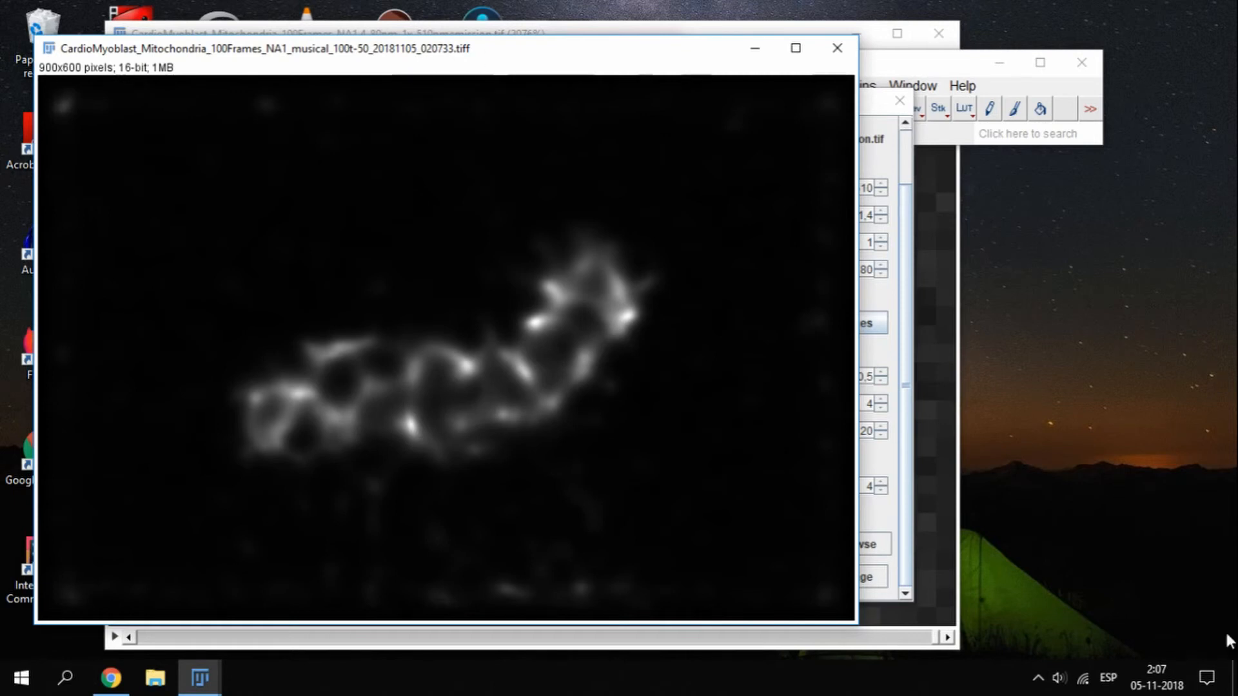
left_click(835, 48)
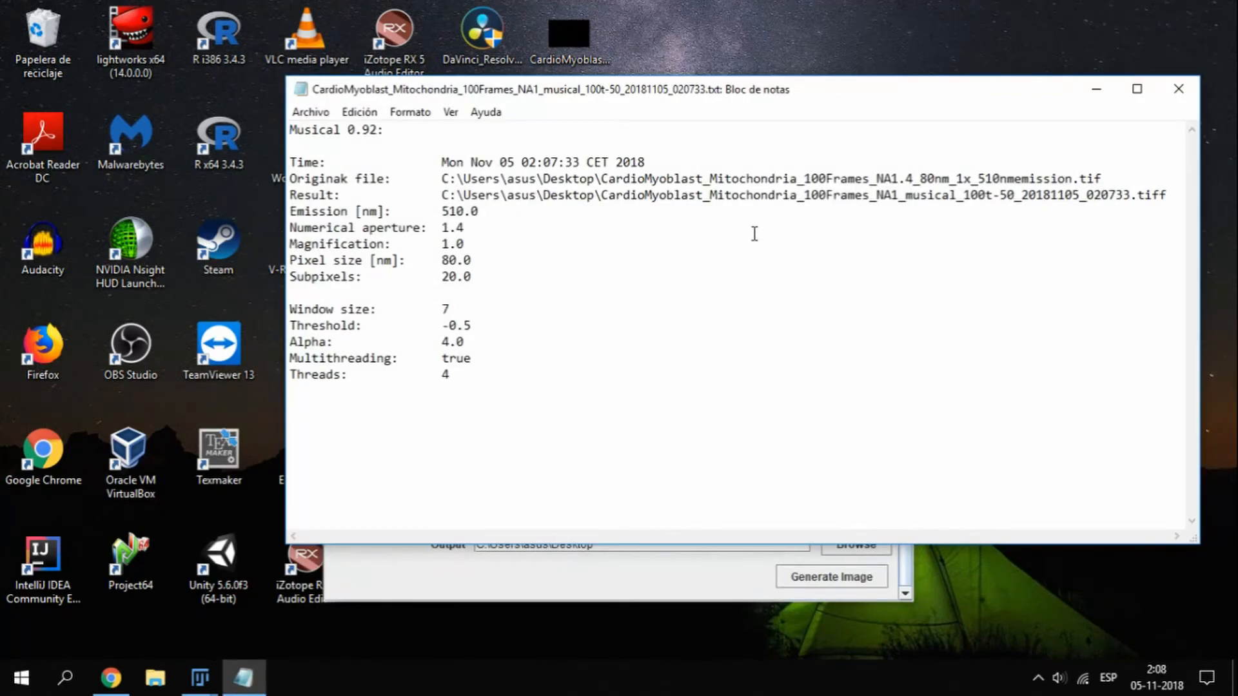
Return to the super-resolved image in Fiji and bring up Brightness/Contrast for it
left_click(680, 85)
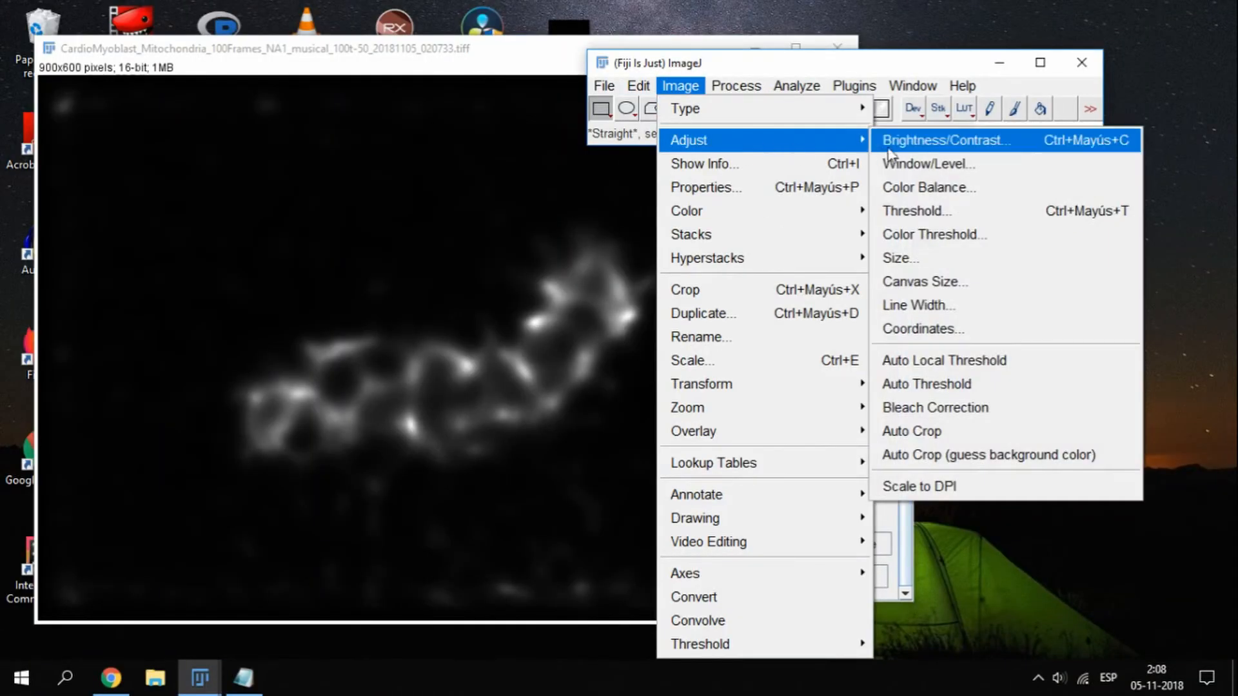
left_click(947, 139)
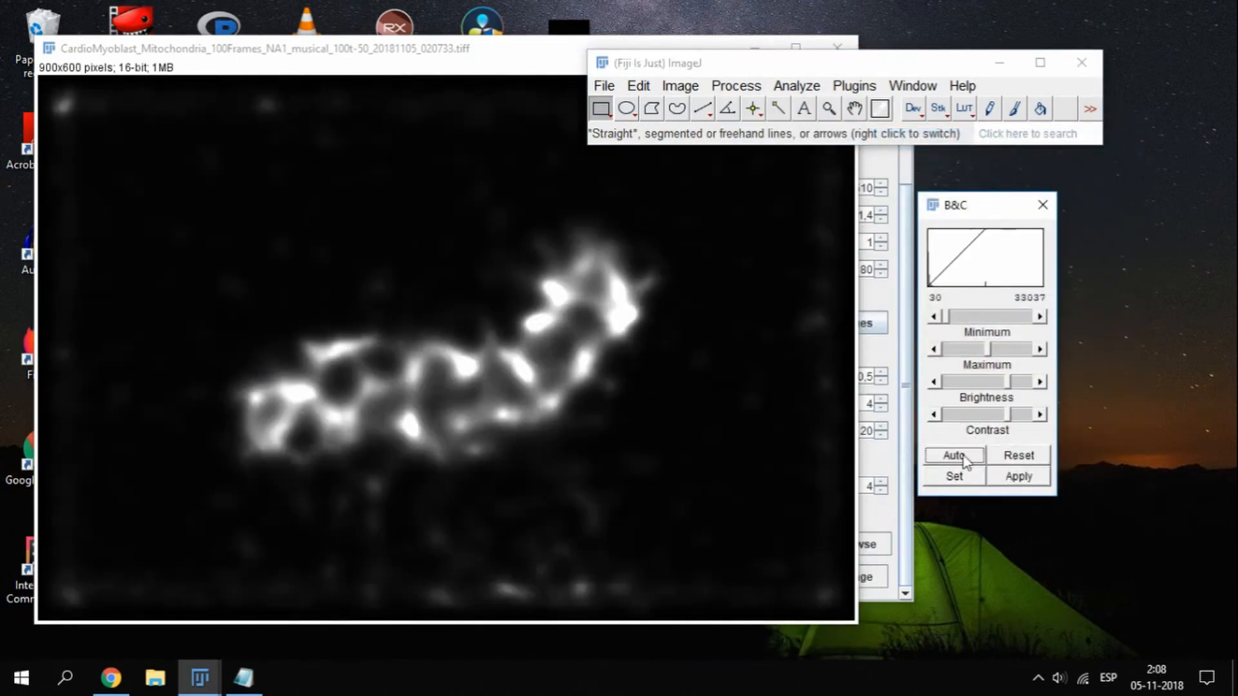